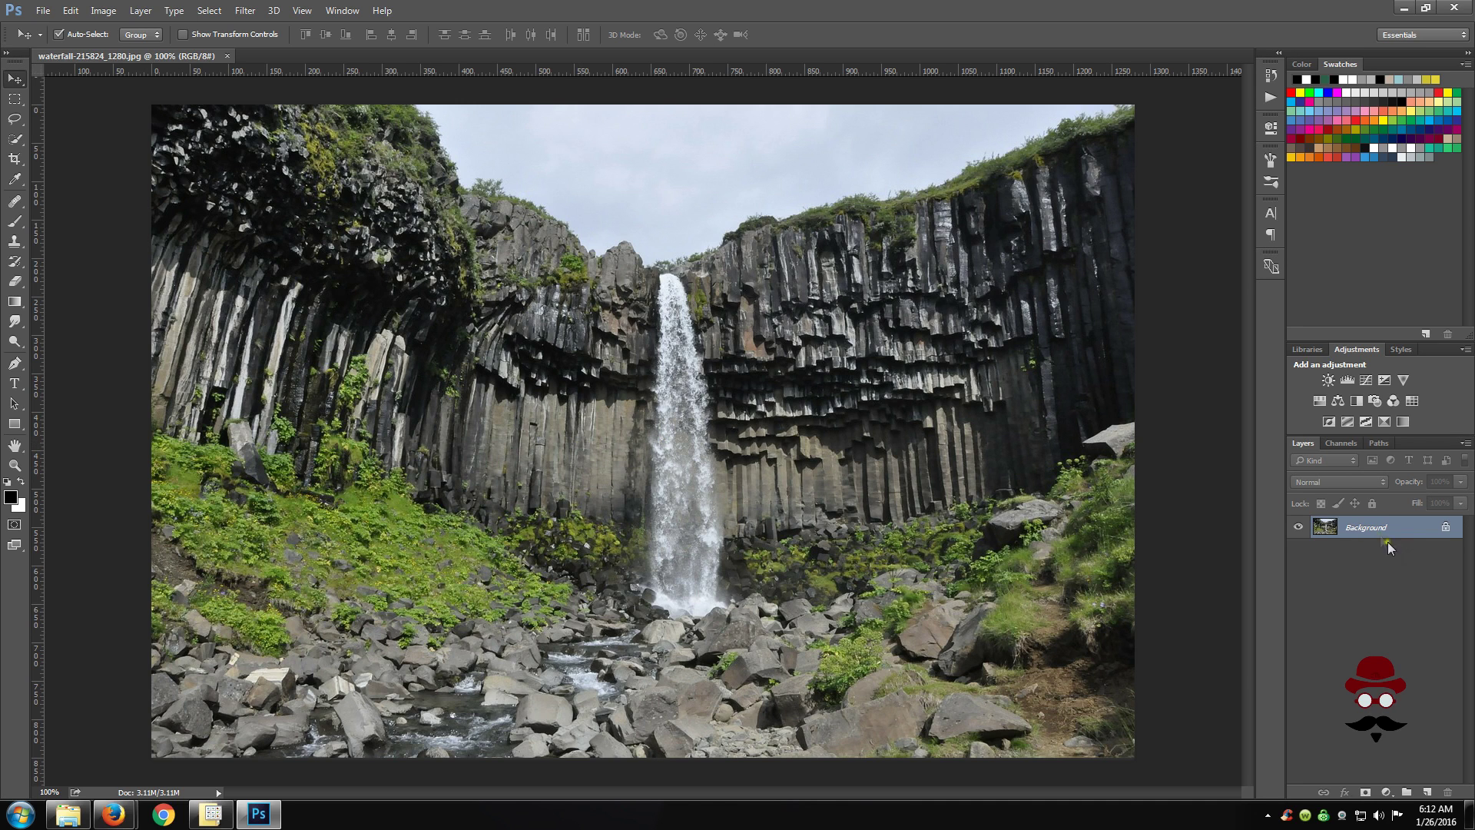
{"action": "mouse_move", "coordinate": [1364, 527]}
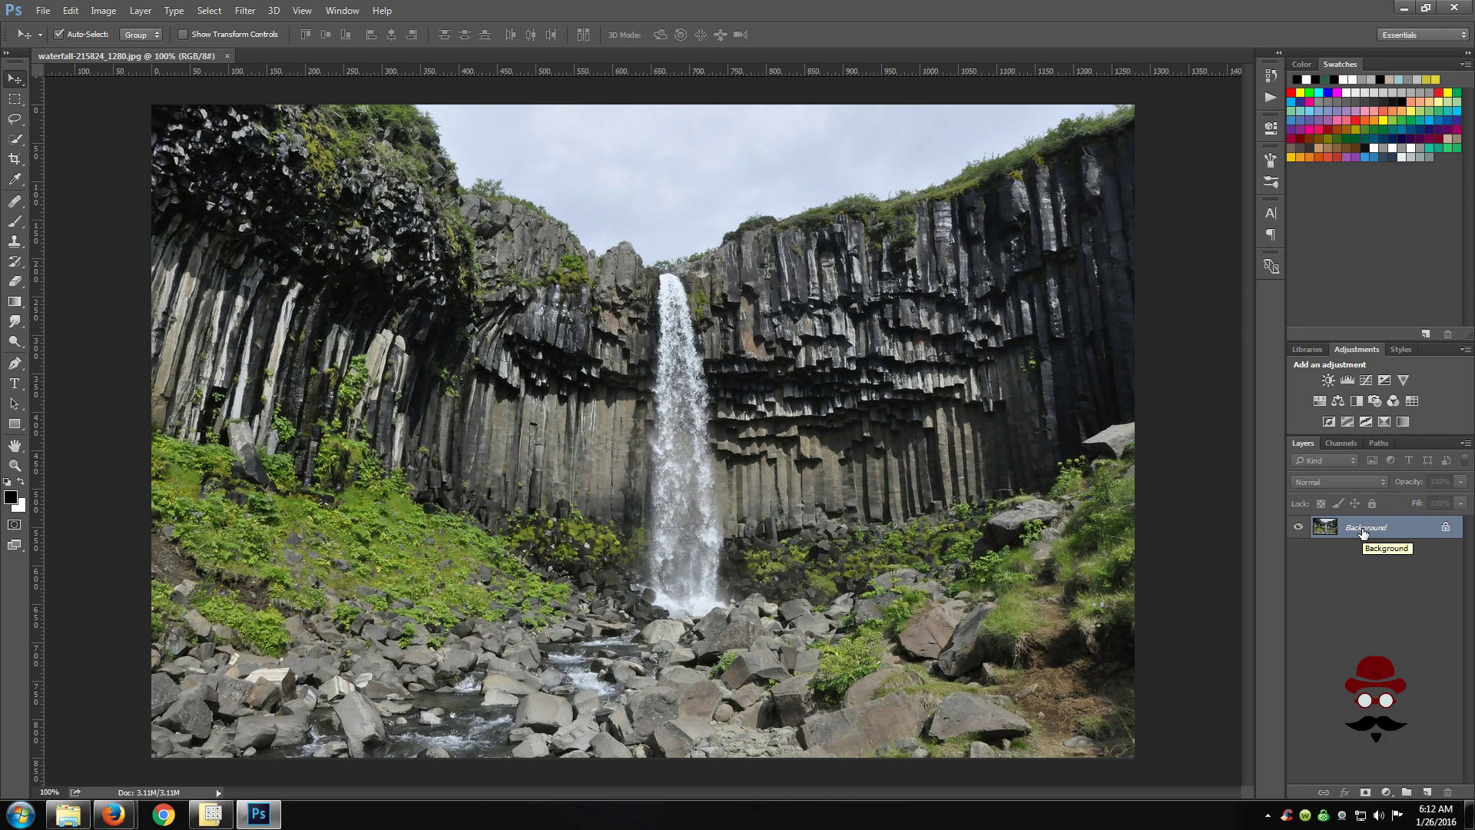
{"action": "mouse_move", "coordinate": [1362, 532]}
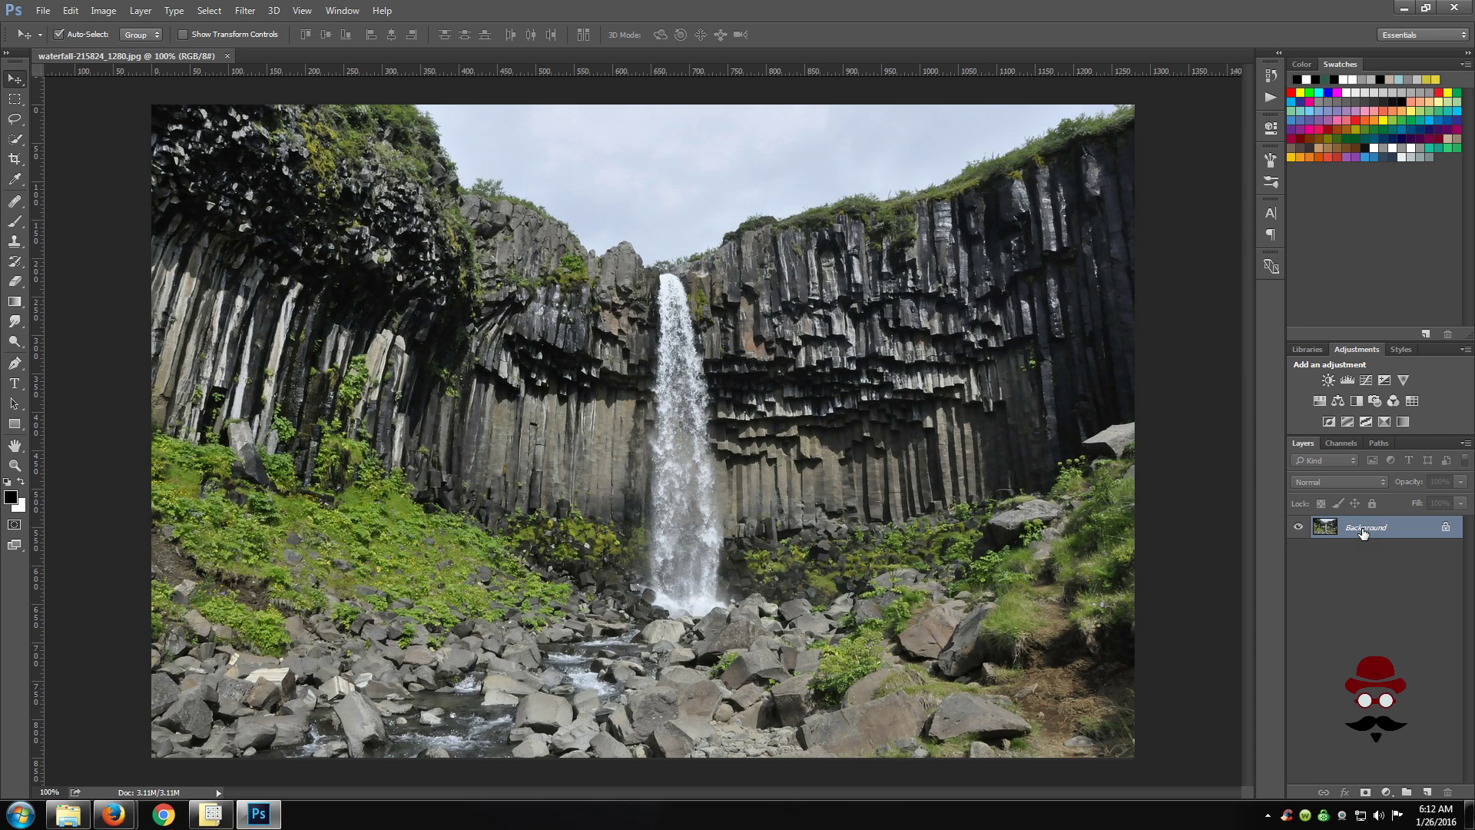
{"action": "mouse_move", "coordinate": [1376, 562]}
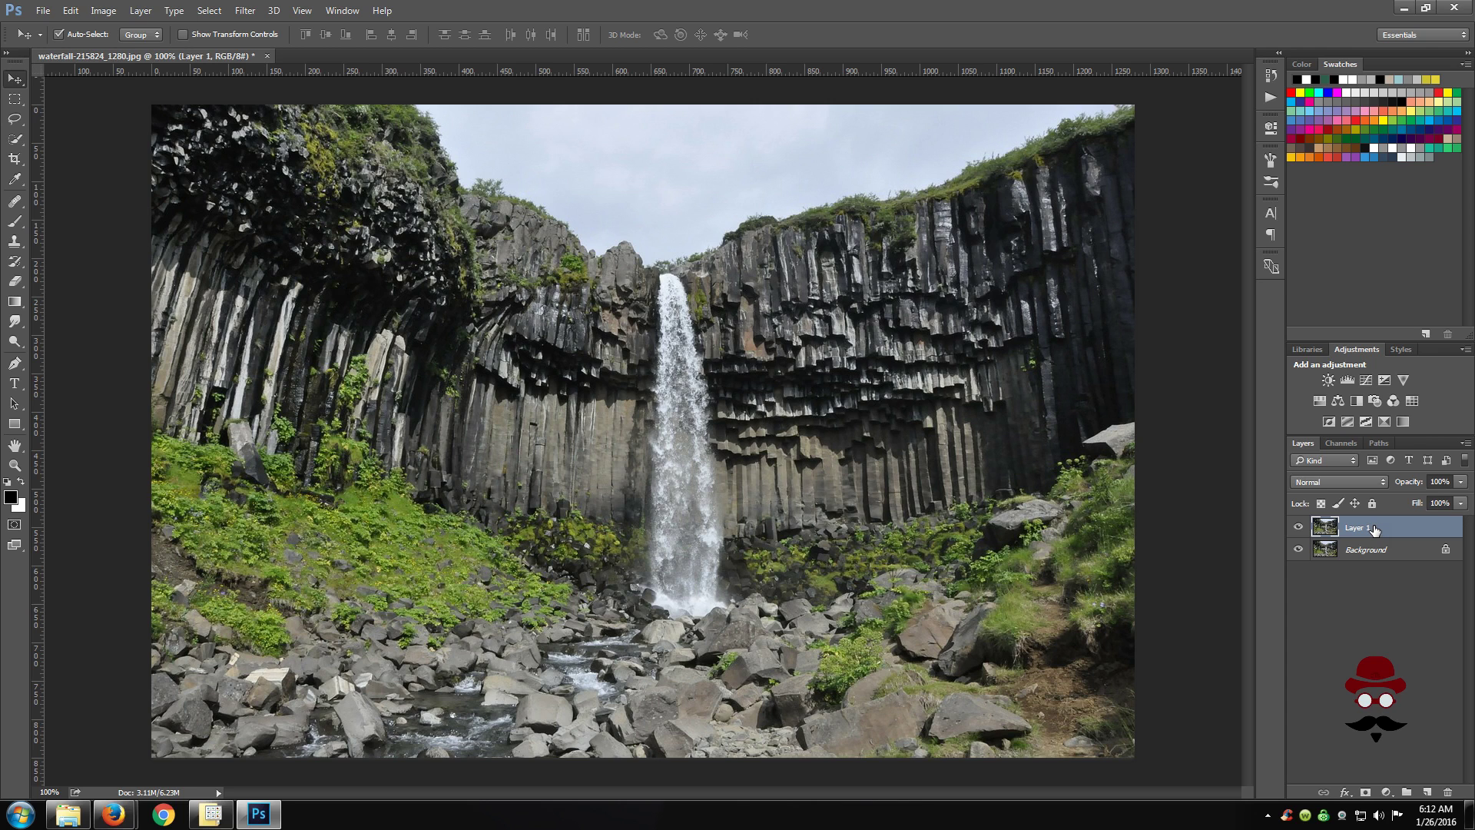
{"action": "mouse_move", "coordinate": [1360, 527]}
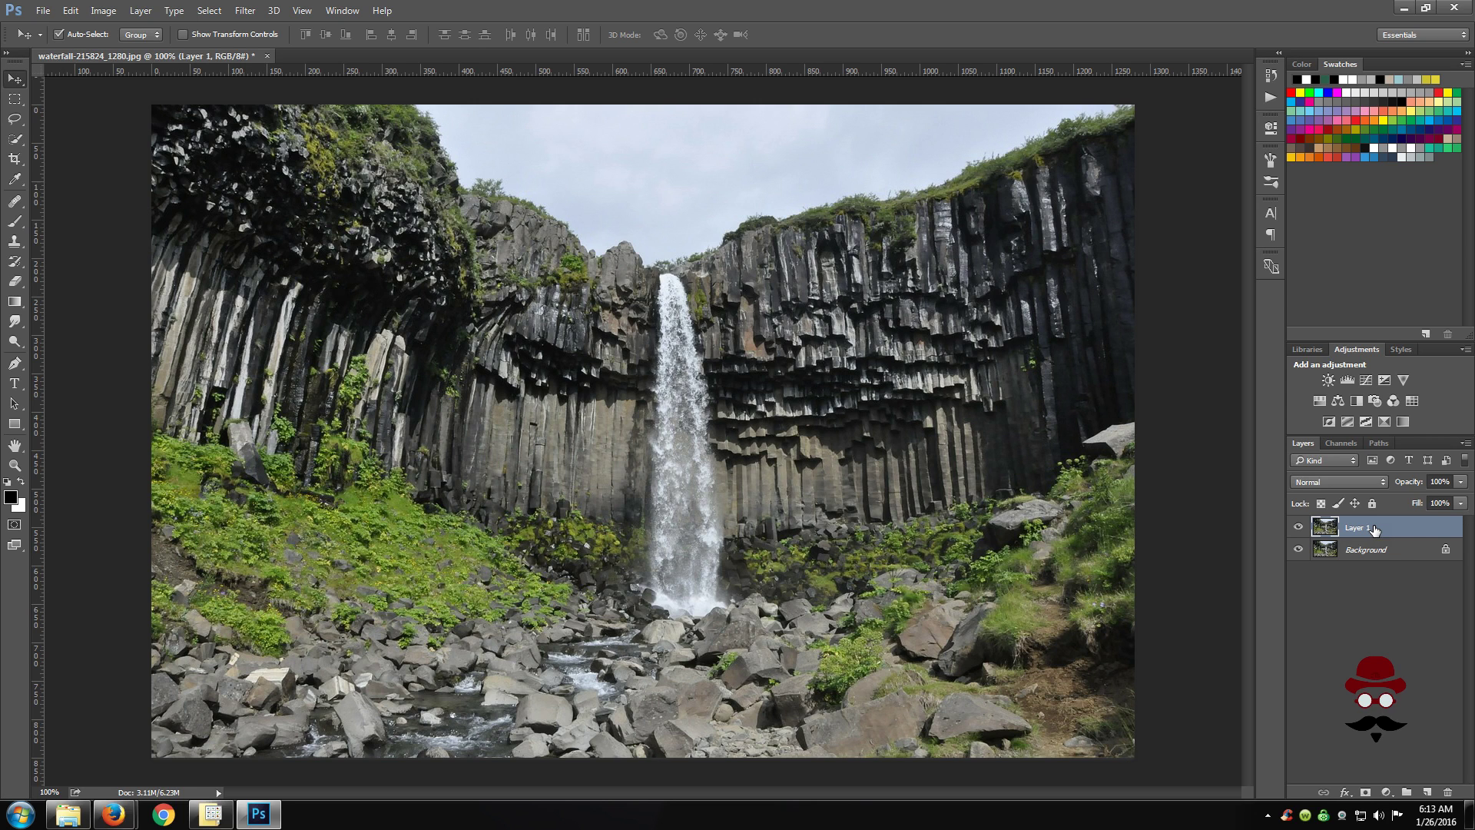
{"action": "mouse_move", "coordinate": [1388, 762]}
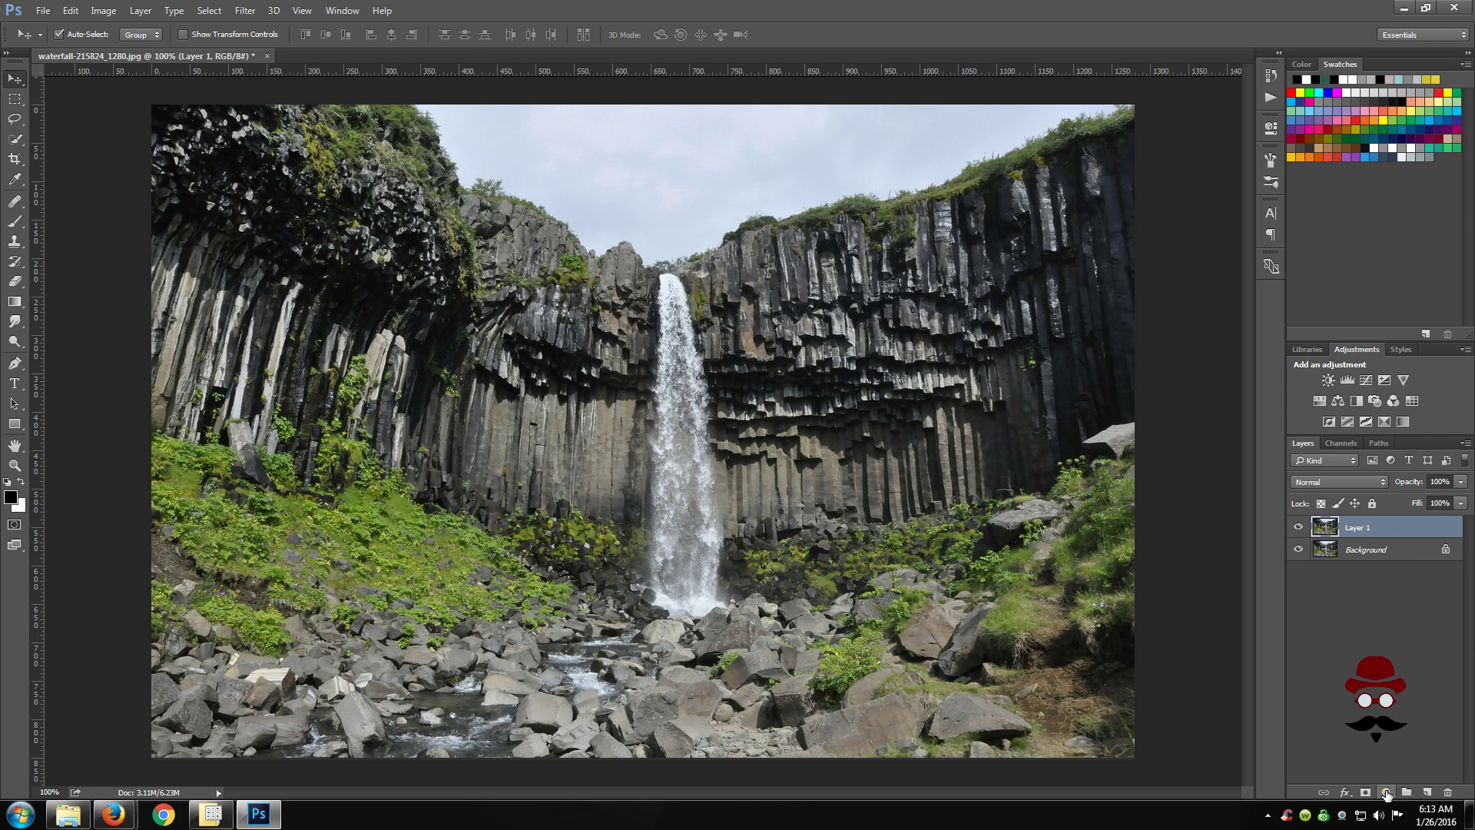
{"action": "mouse_move", "coordinate": [1388, 794]}
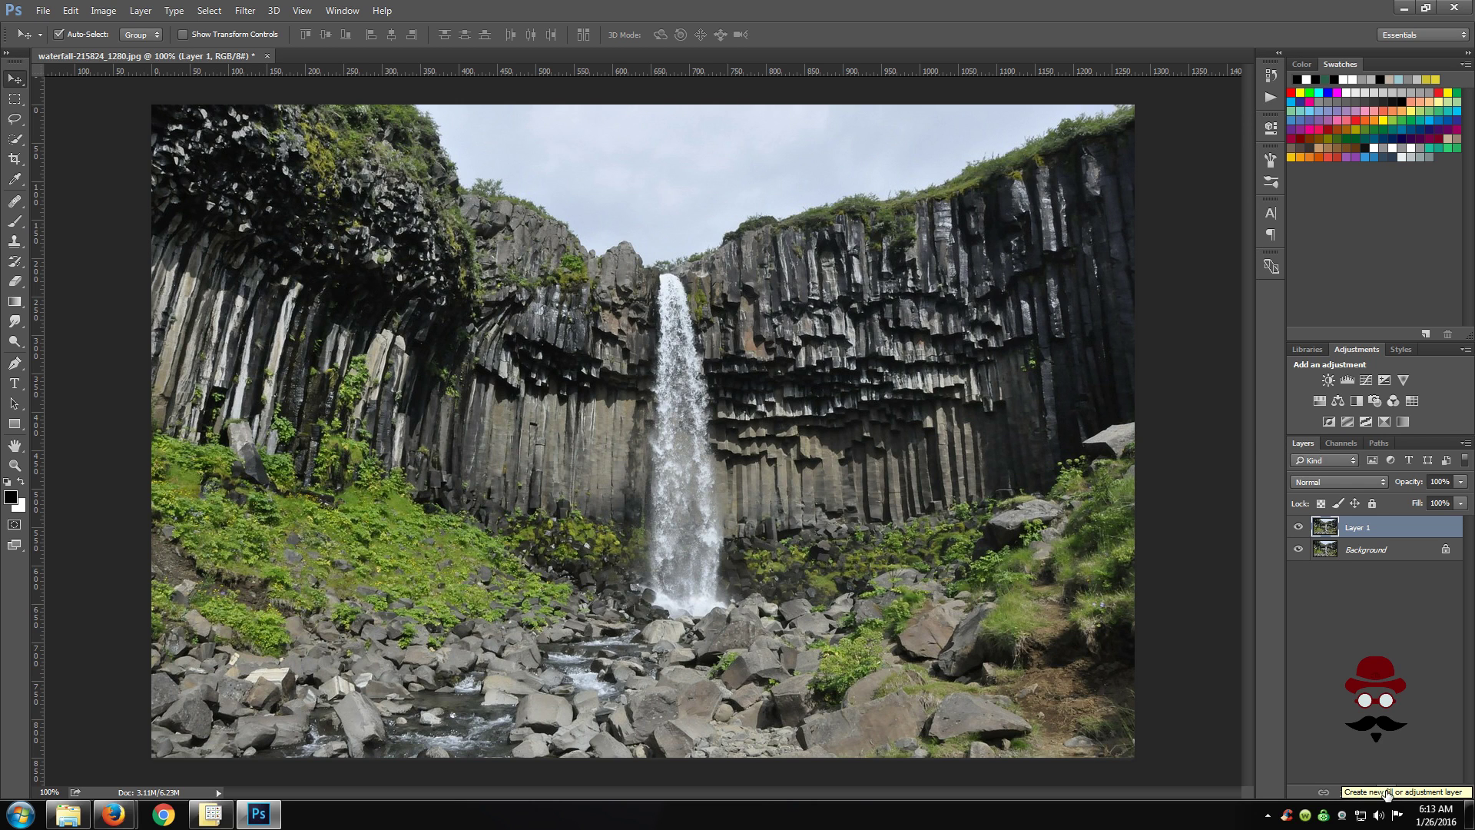
Step: Add a Black & White adjustment layer above Layer 1 to make the waterfall grayscale
{"action": "left_click", "coordinate": [1385, 791]}
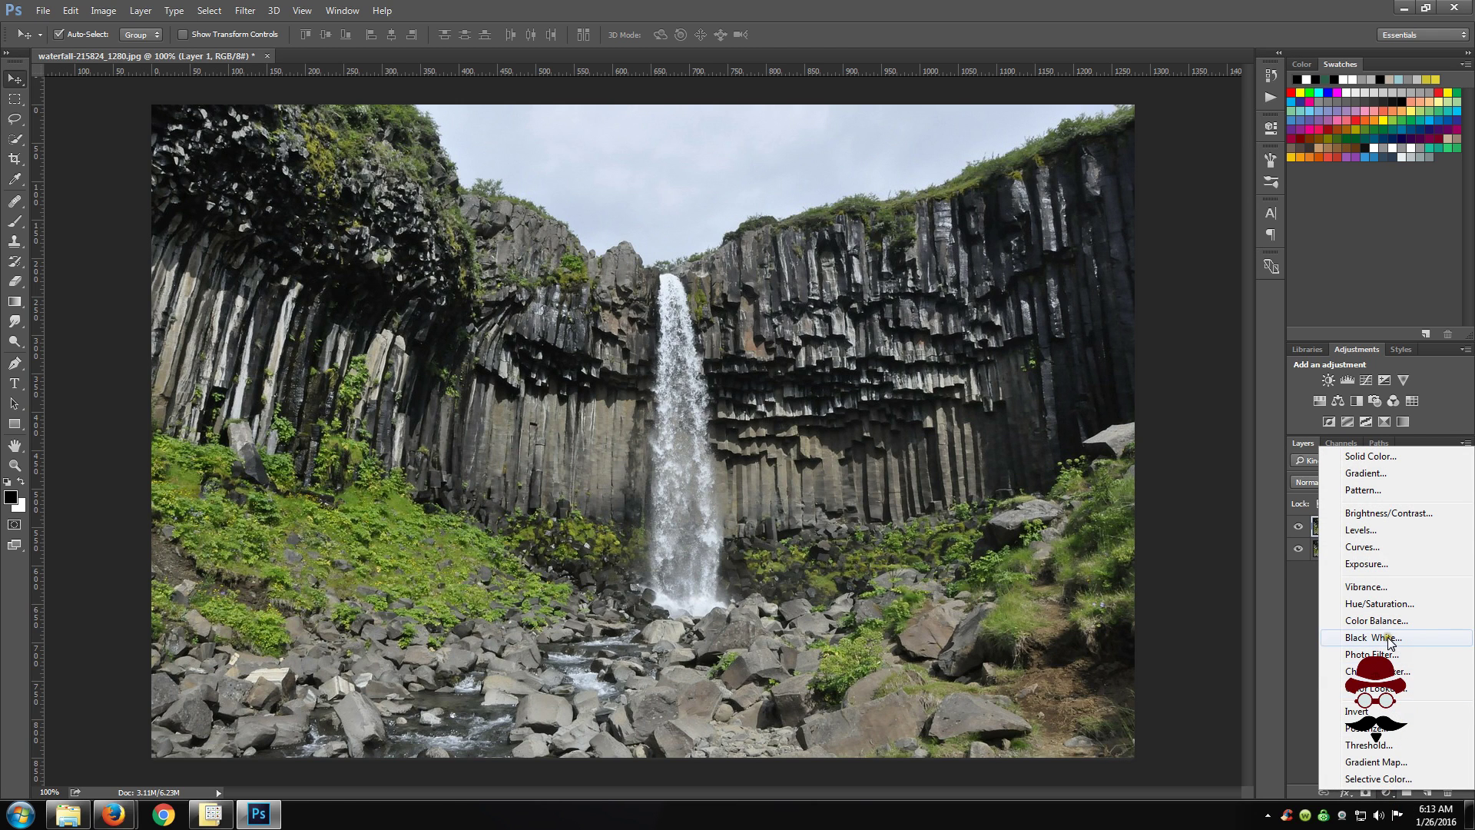
{"action": "left_click", "coordinate": [1372, 636]}
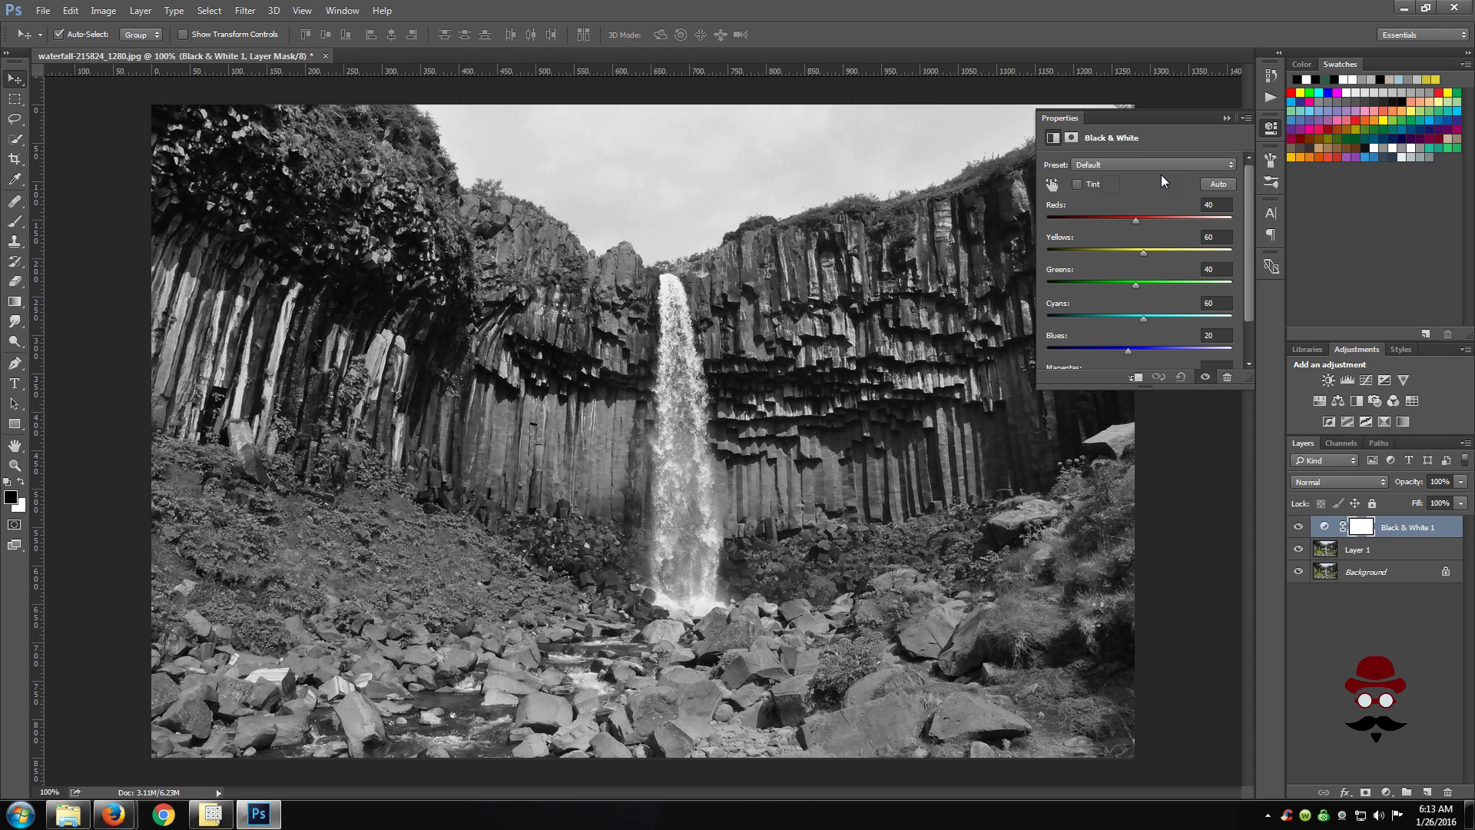
{"action": "mouse_move", "coordinate": [1160, 187]}
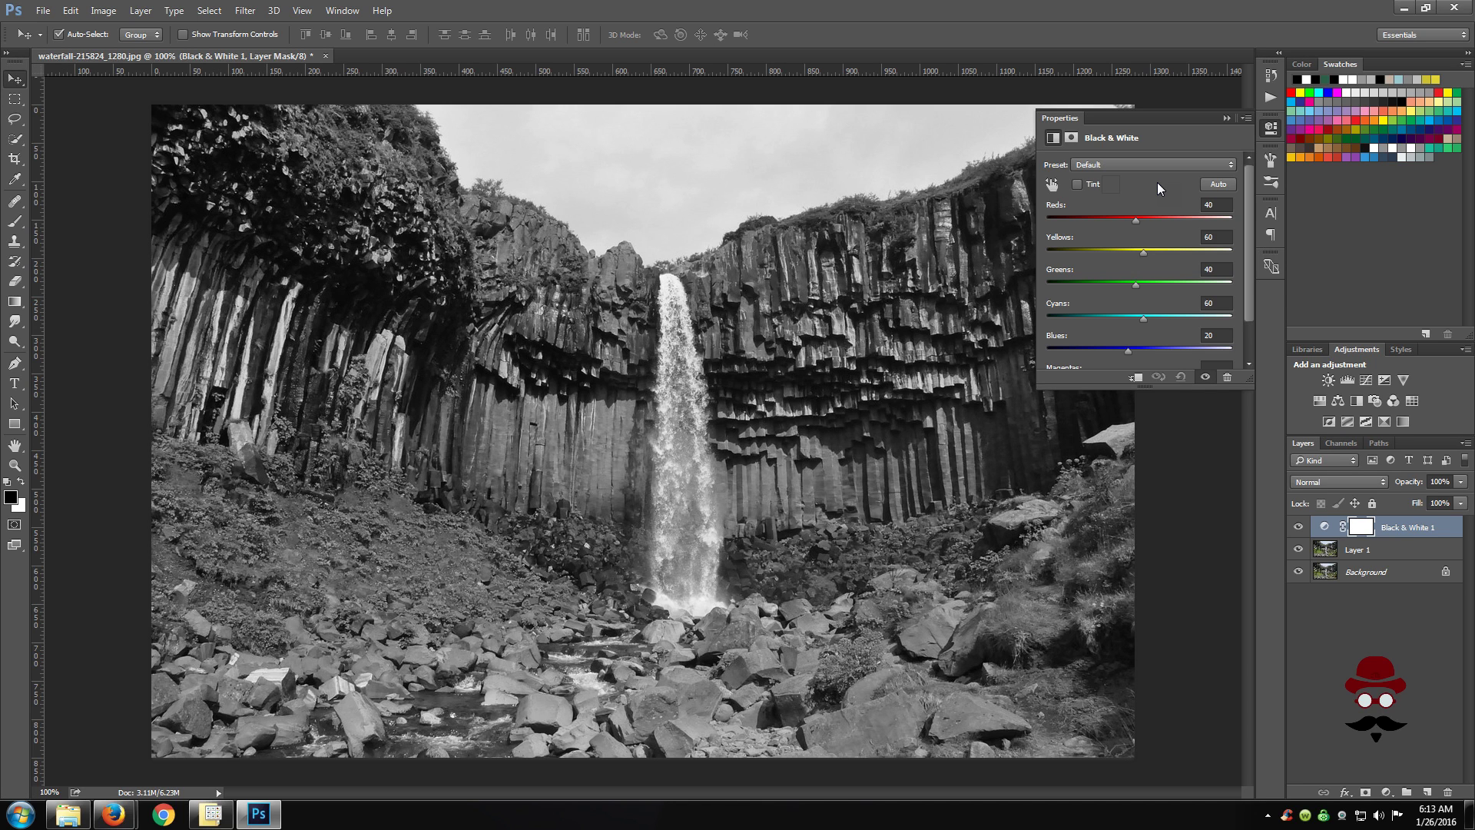
{"action": "mouse_move", "coordinate": [1197, 181]}
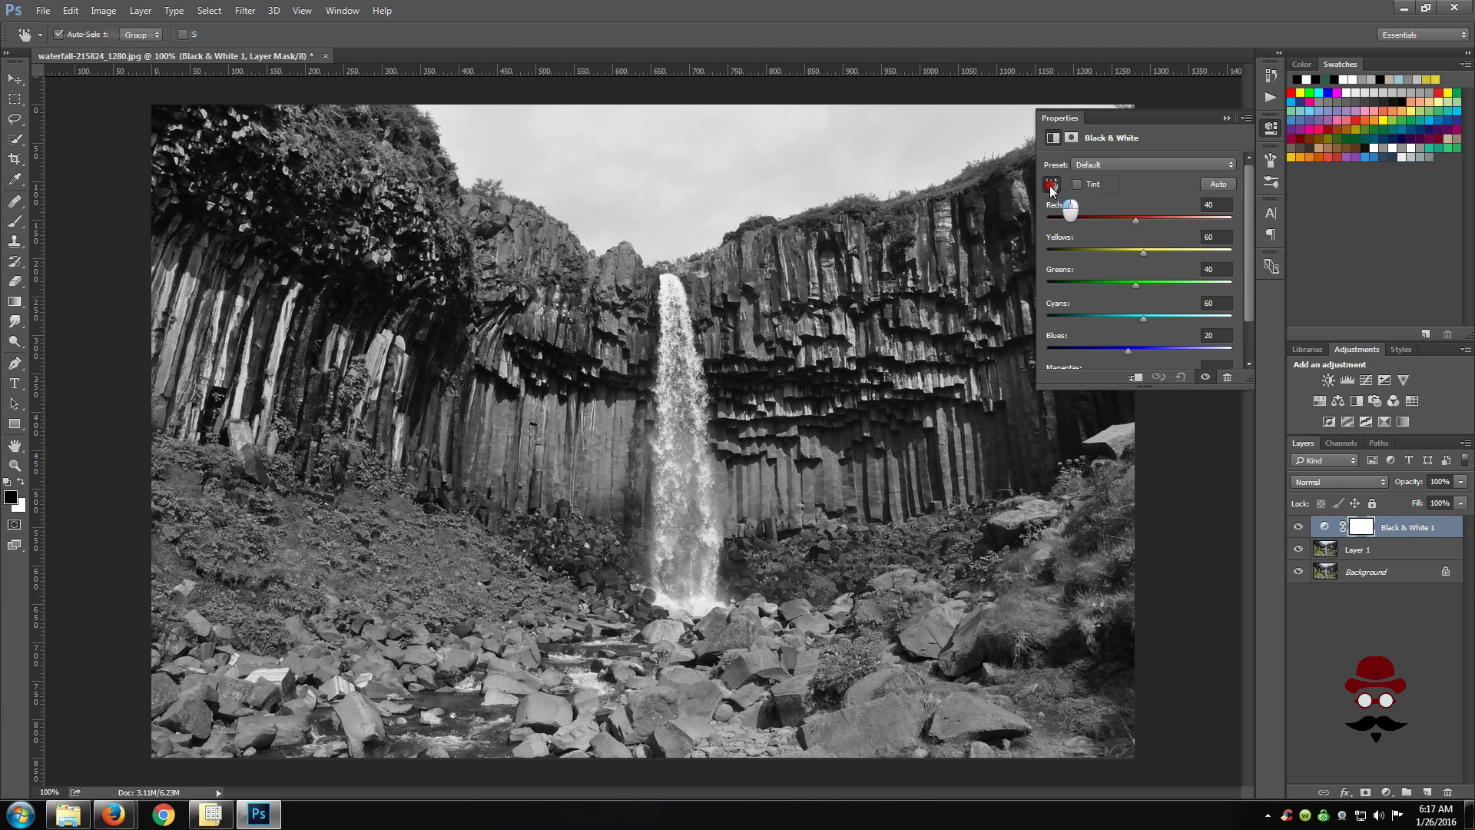
Step: Use the targeted adjustment tool to lower Blues from 20 to 15, darkening the sky
{"action": "left_click", "coordinate": [1052, 183]}
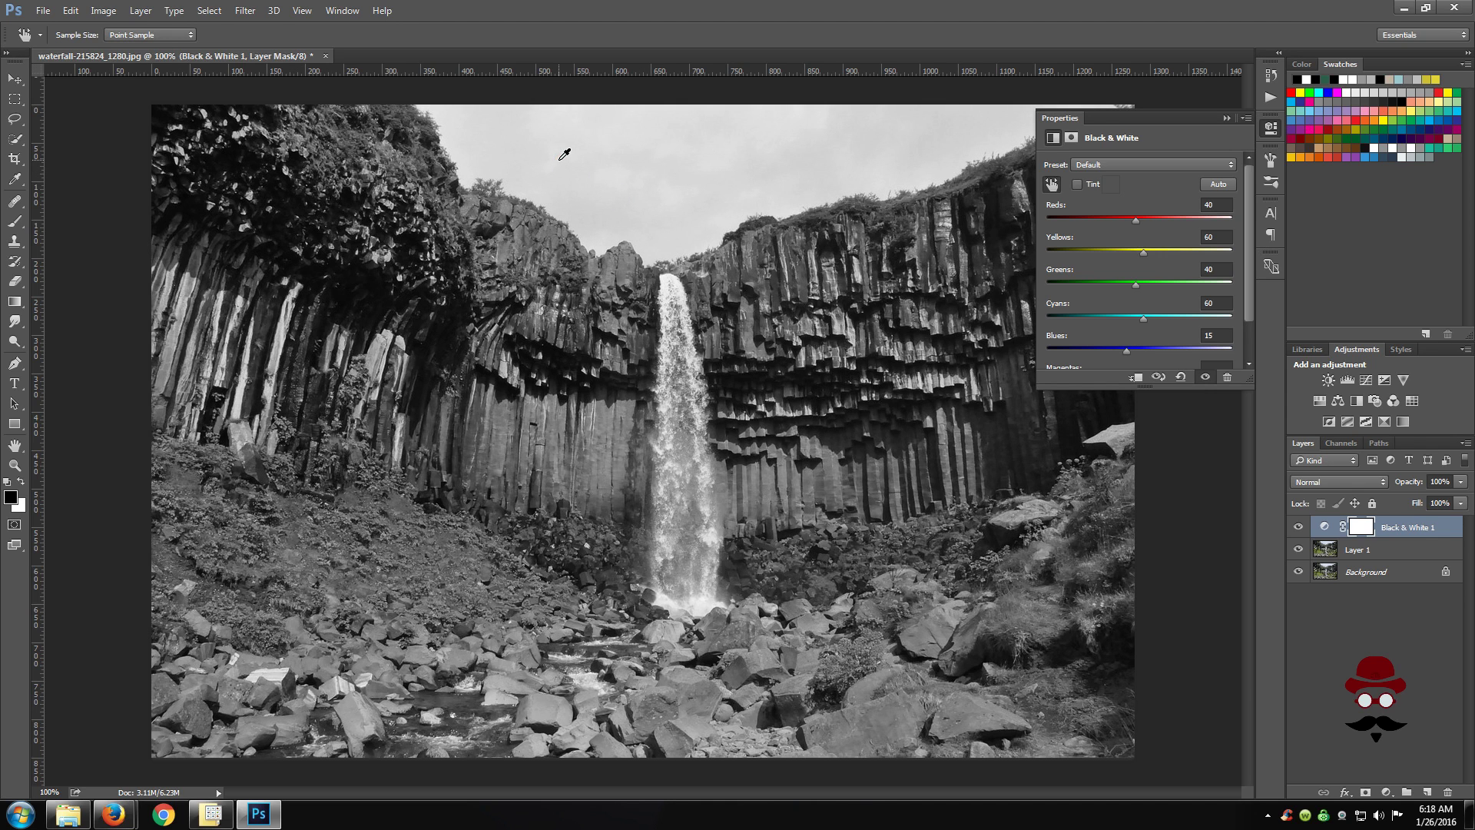
{"action": "mouse_move", "coordinate": [554, 152]}
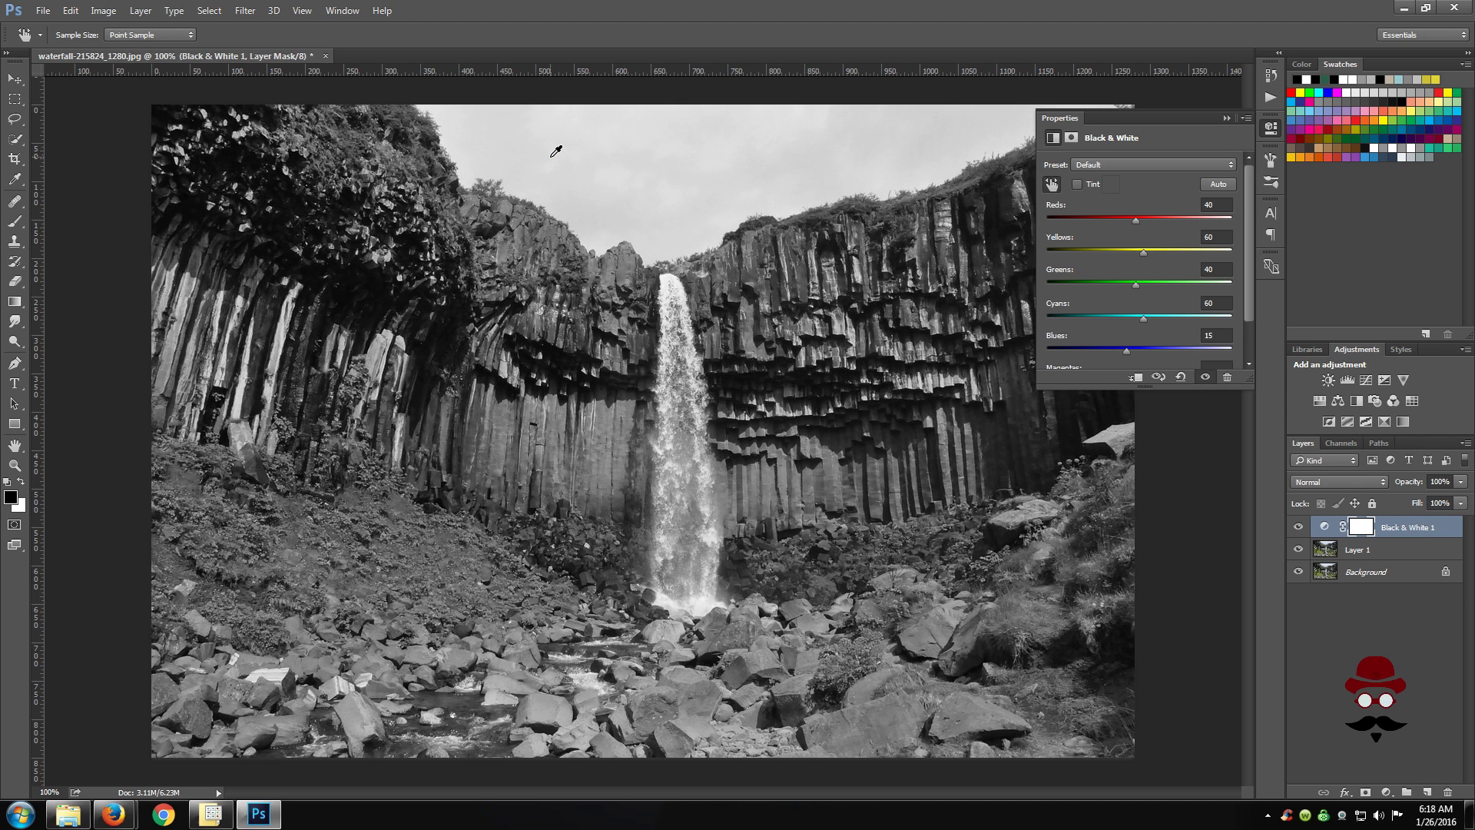
{"action": "mouse_move", "coordinate": [1143, 324]}
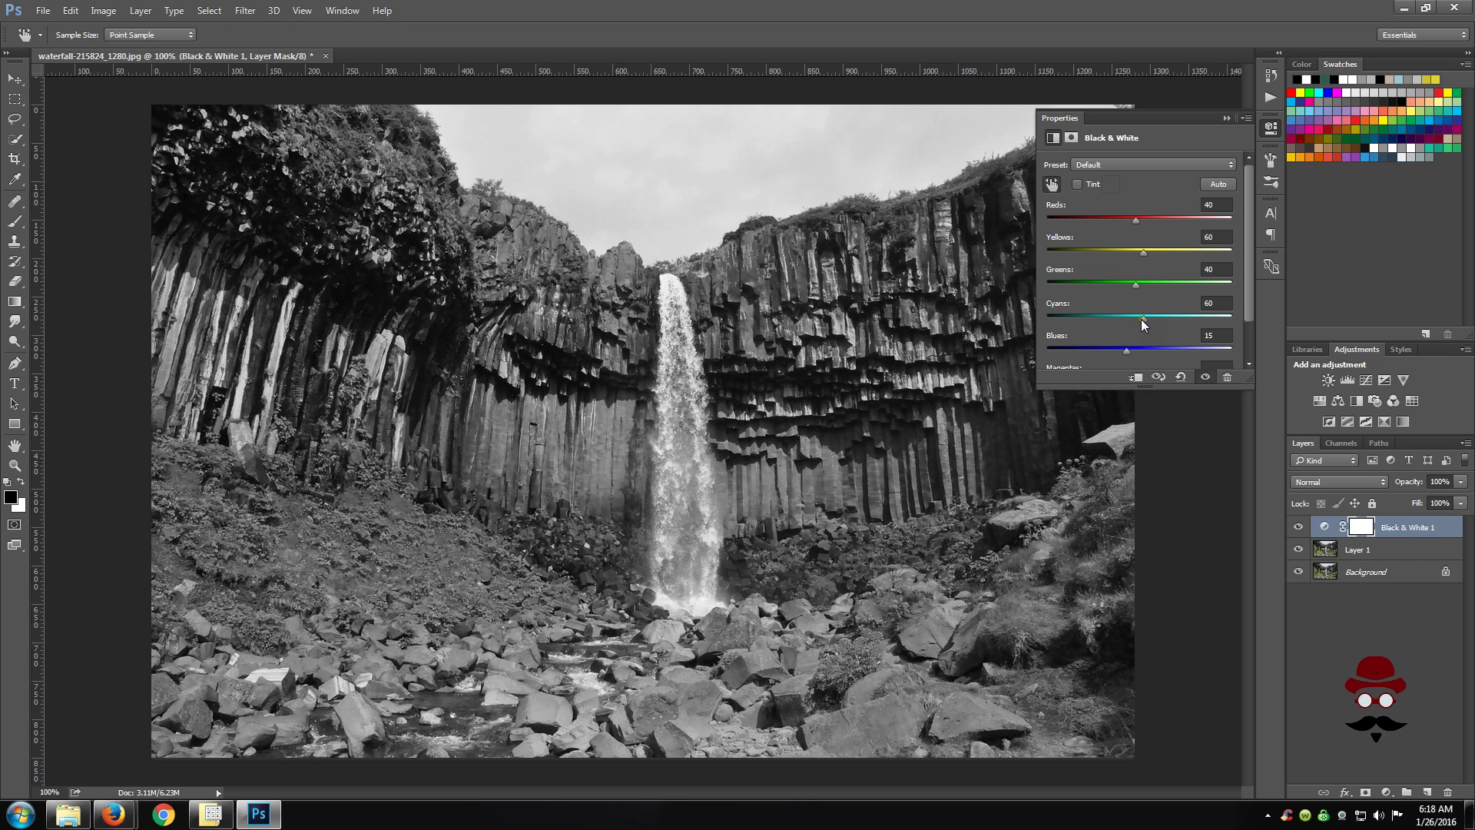
{"action": "mouse_move", "coordinate": [1143, 320]}
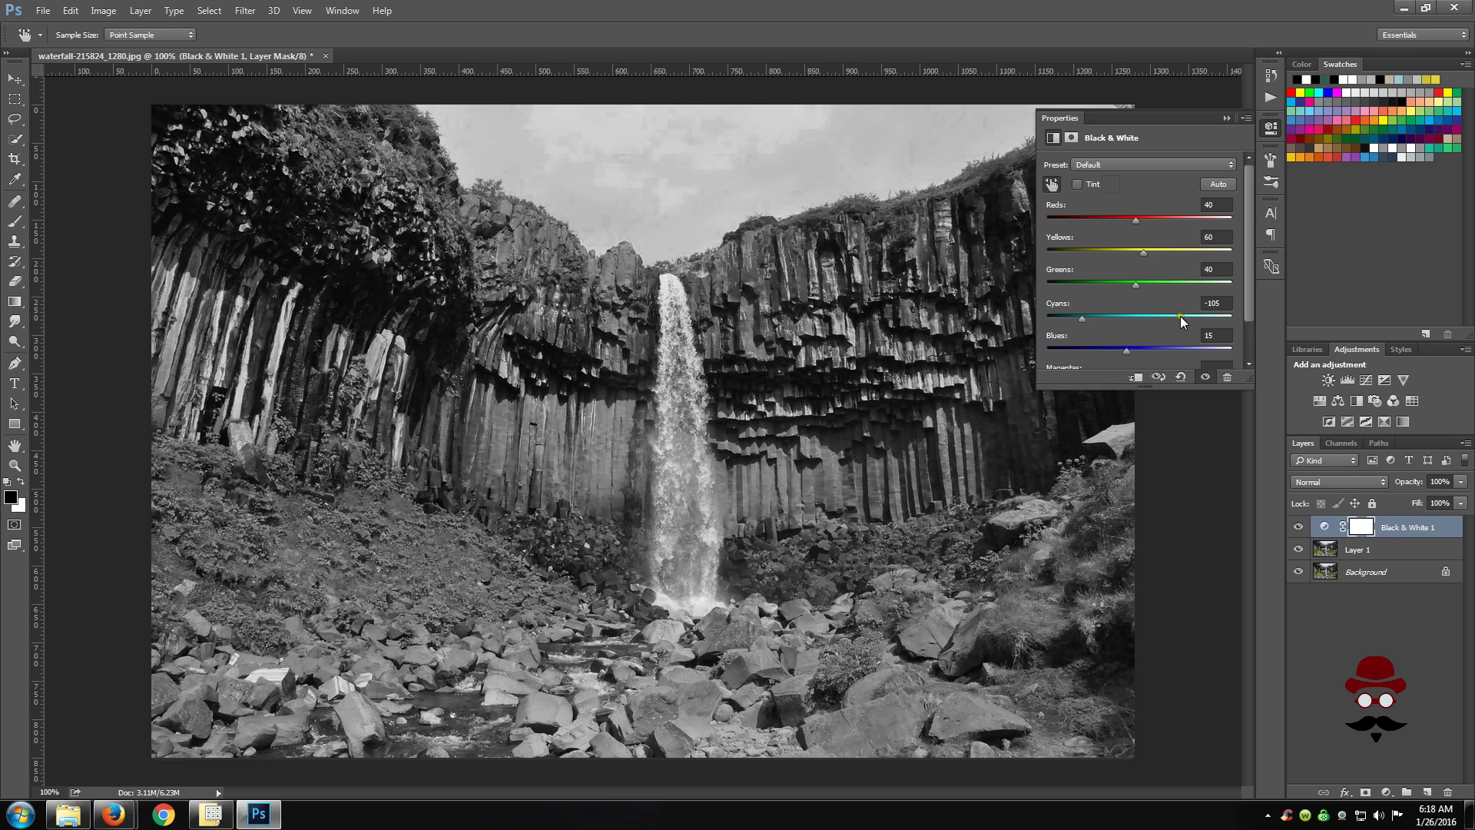
{"action": "mouse_move", "coordinate": [1173, 316]}
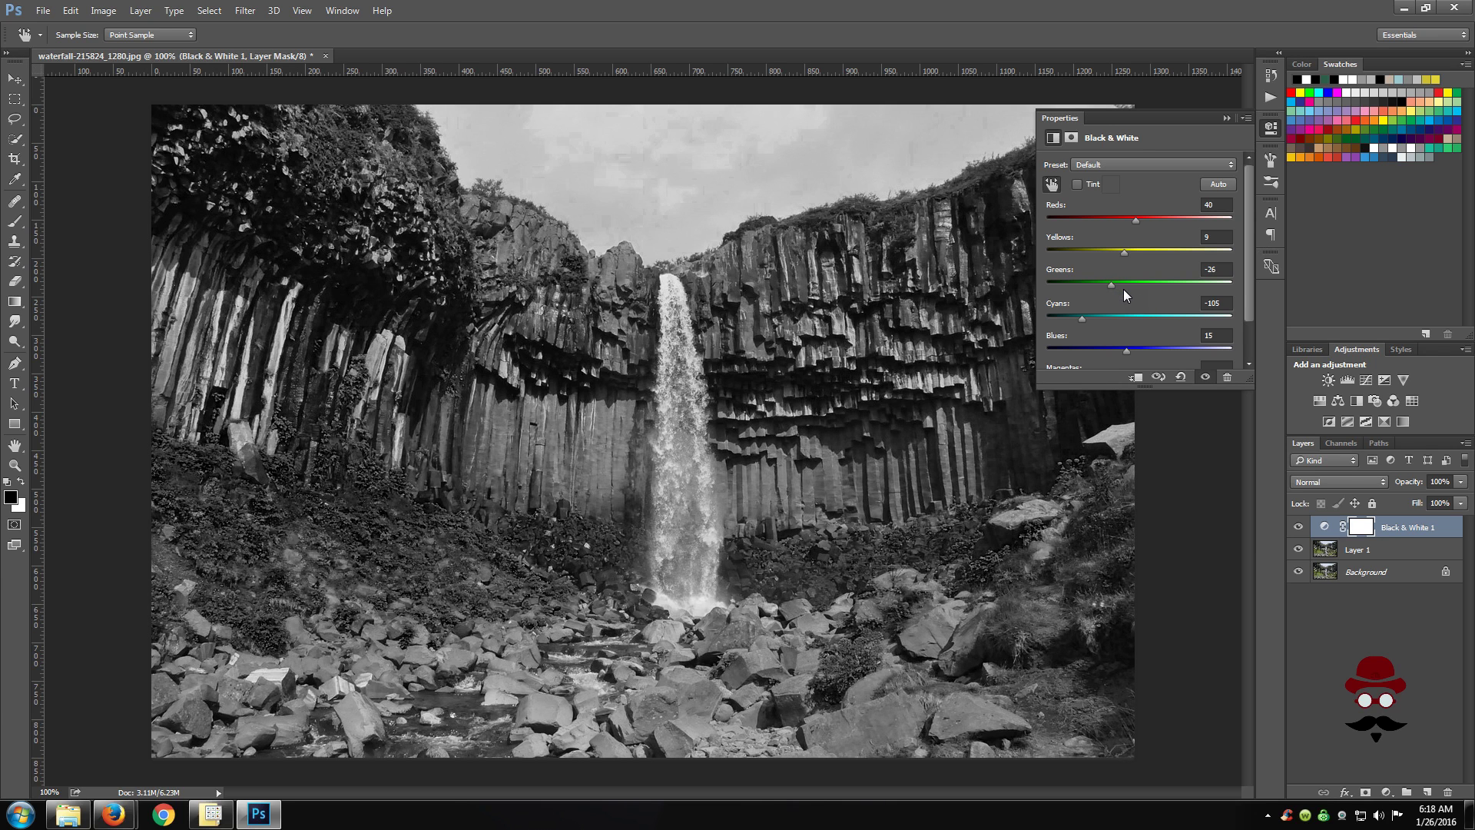
{"action": "mouse_move", "coordinate": [1125, 286]}
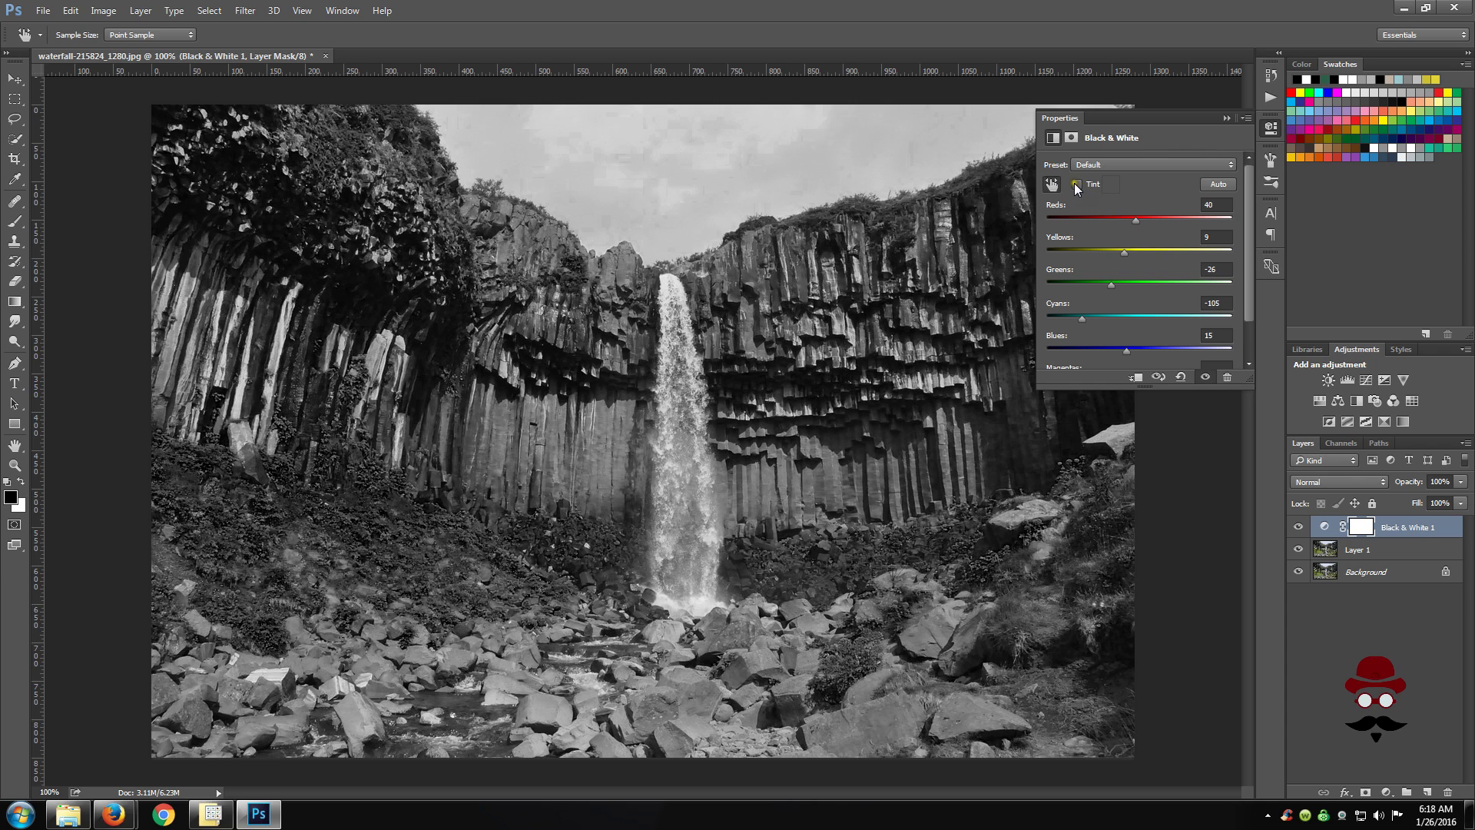
{"action": "mouse_move", "coordinate": [1076, 184]}
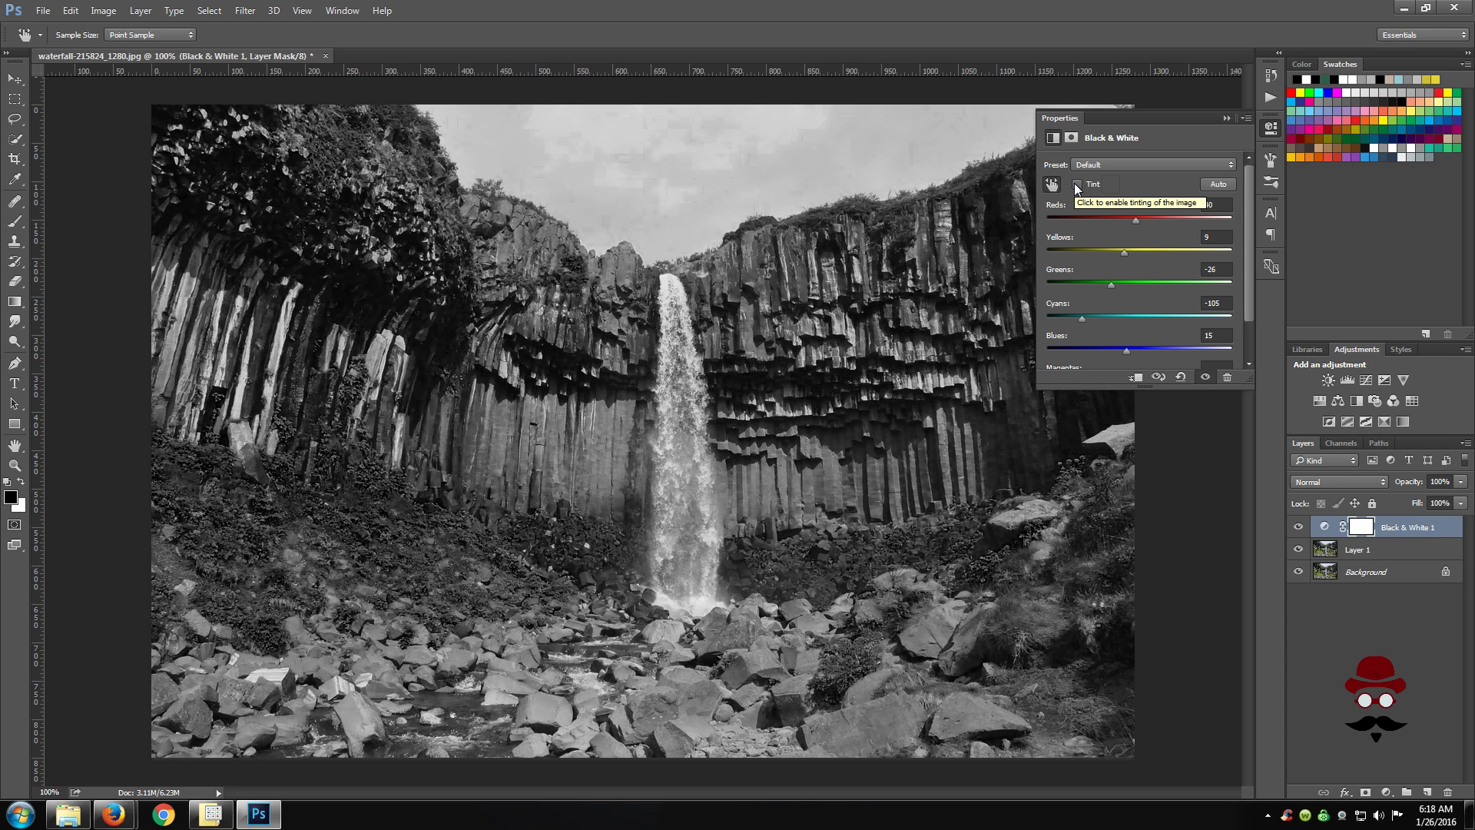
Step: Enable Tint on the Black & White layer with a darker warm beige for a sepia look
{"action": "left_click", "coordinate": [1079, 184]}
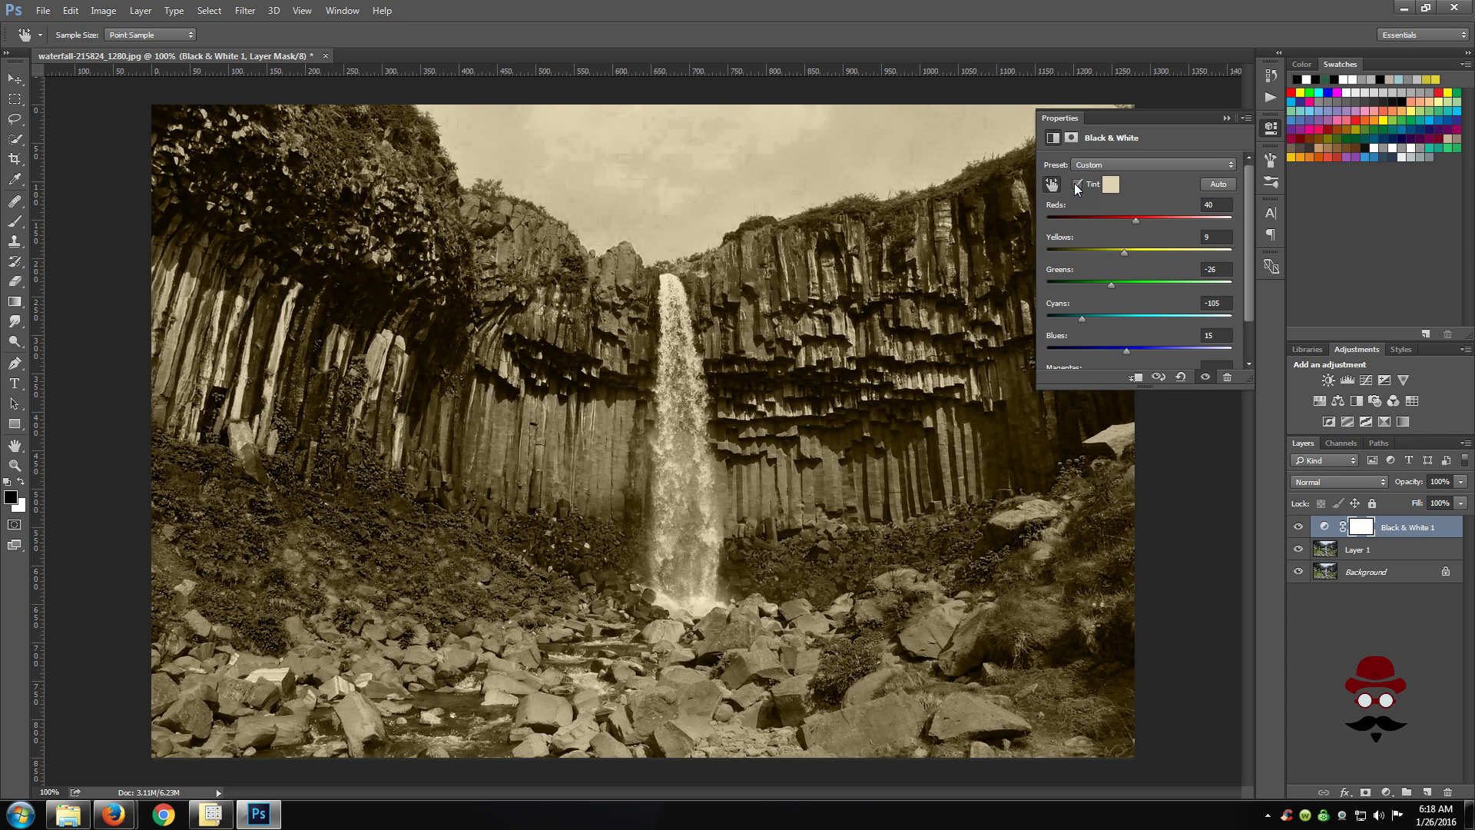
{"action": "left_click", "coordinate": [1109, 185]}
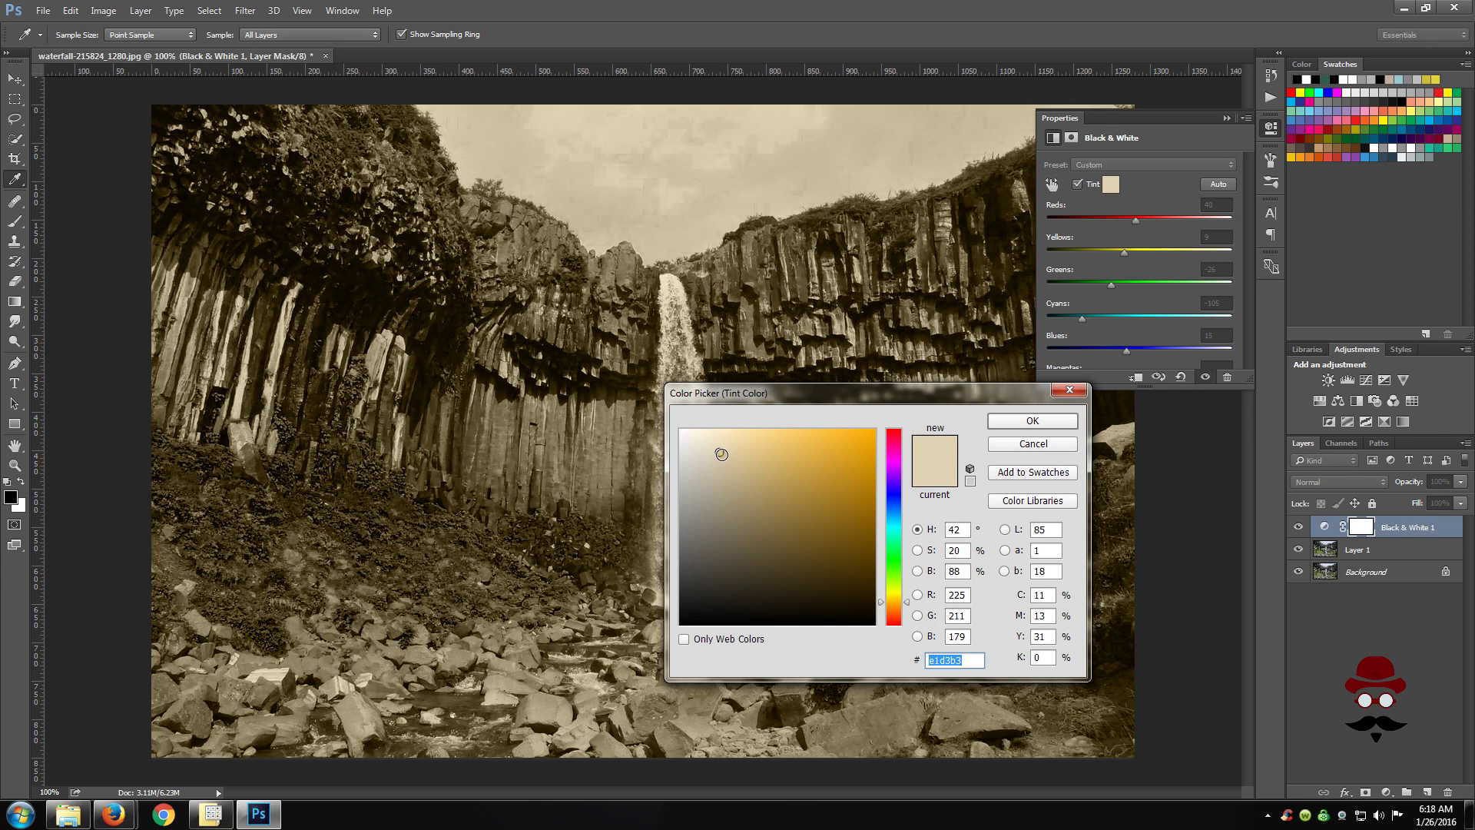
{"action": "left_click", "coordinate": [731, 477]}
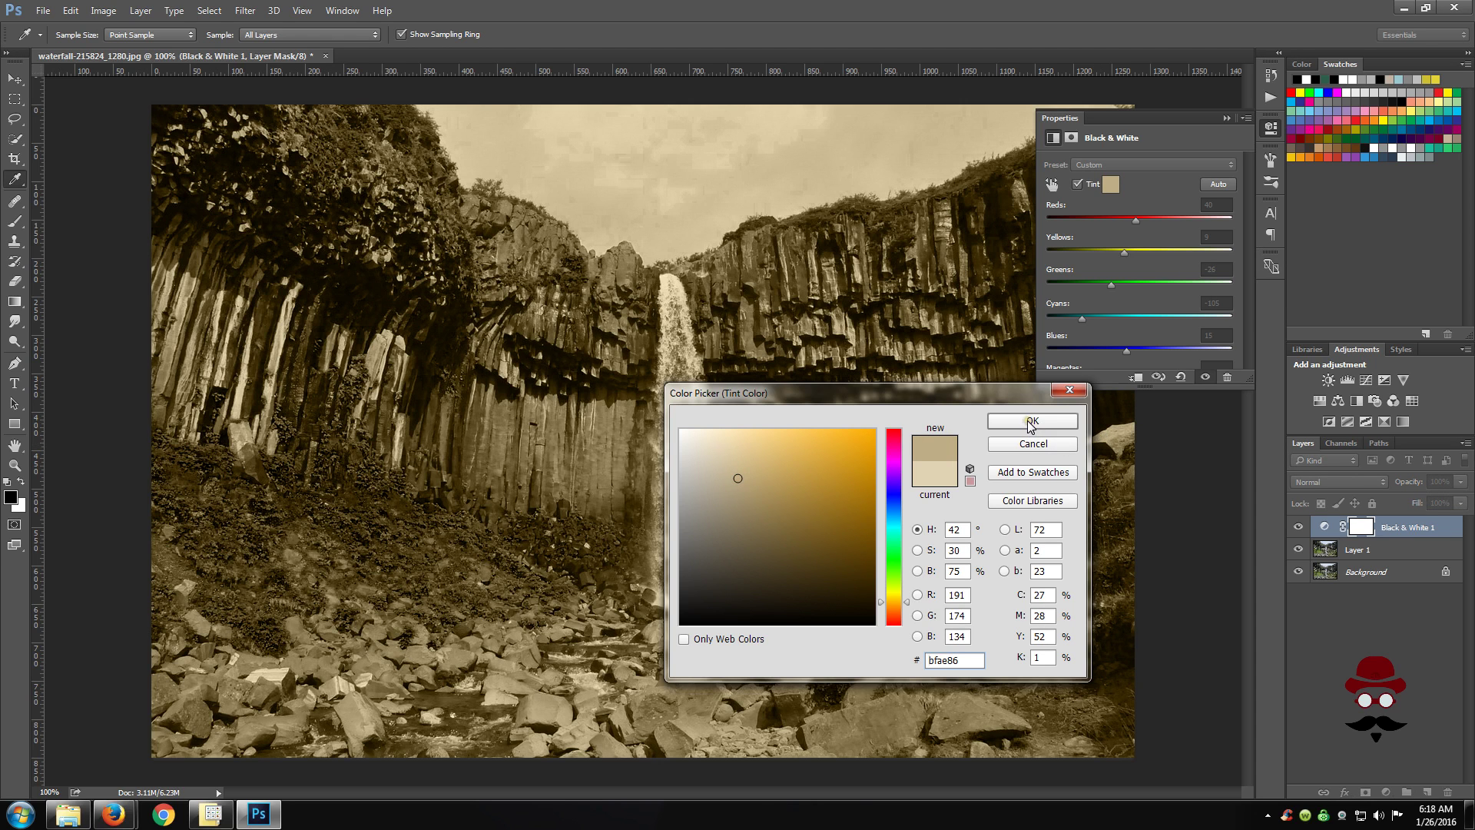
{"action": "left_click", "coordinate": [1032, 421]}
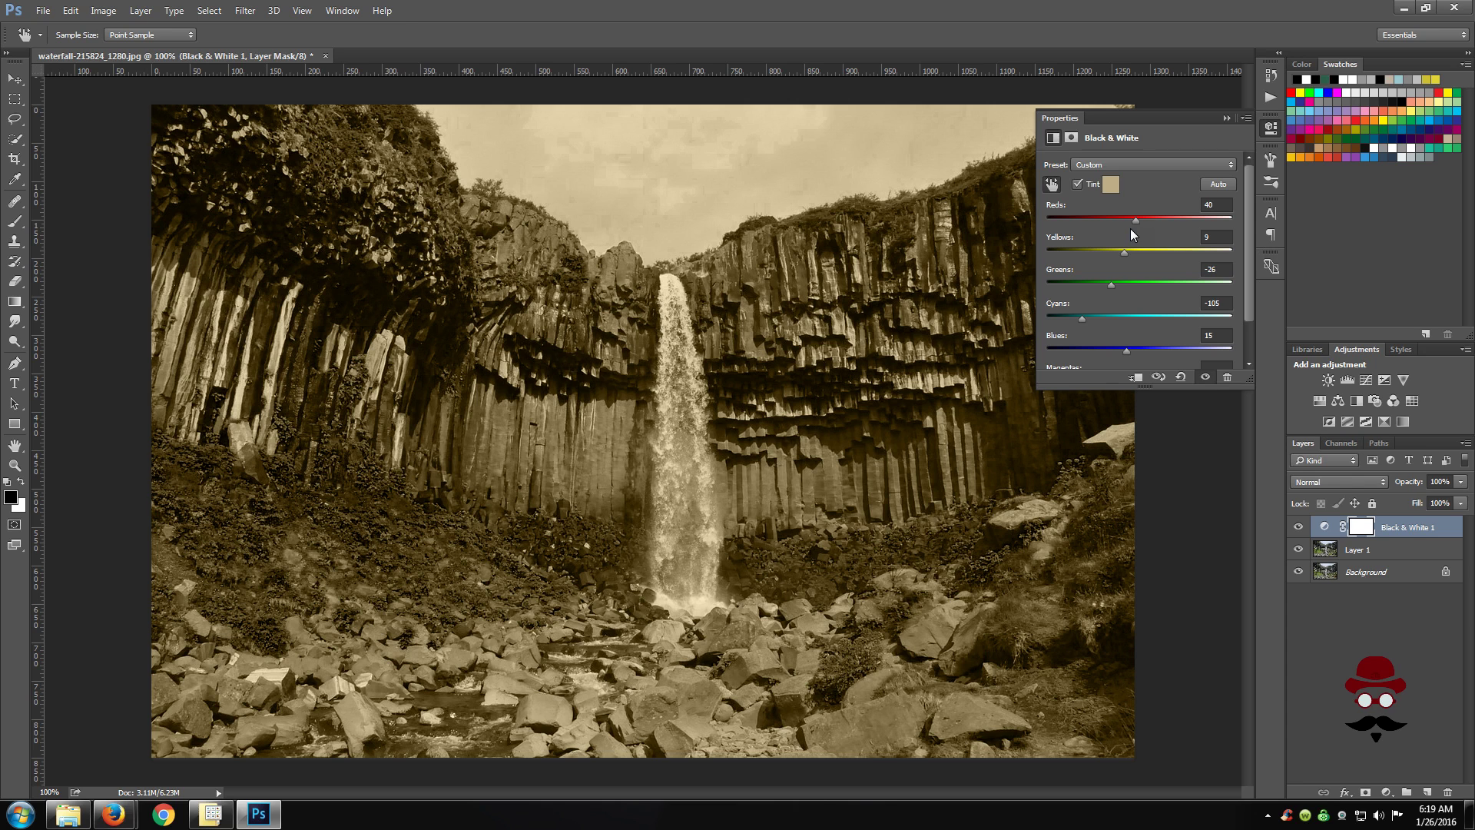
{"action": "mouse_move", "coordinate": [1172, 188]}
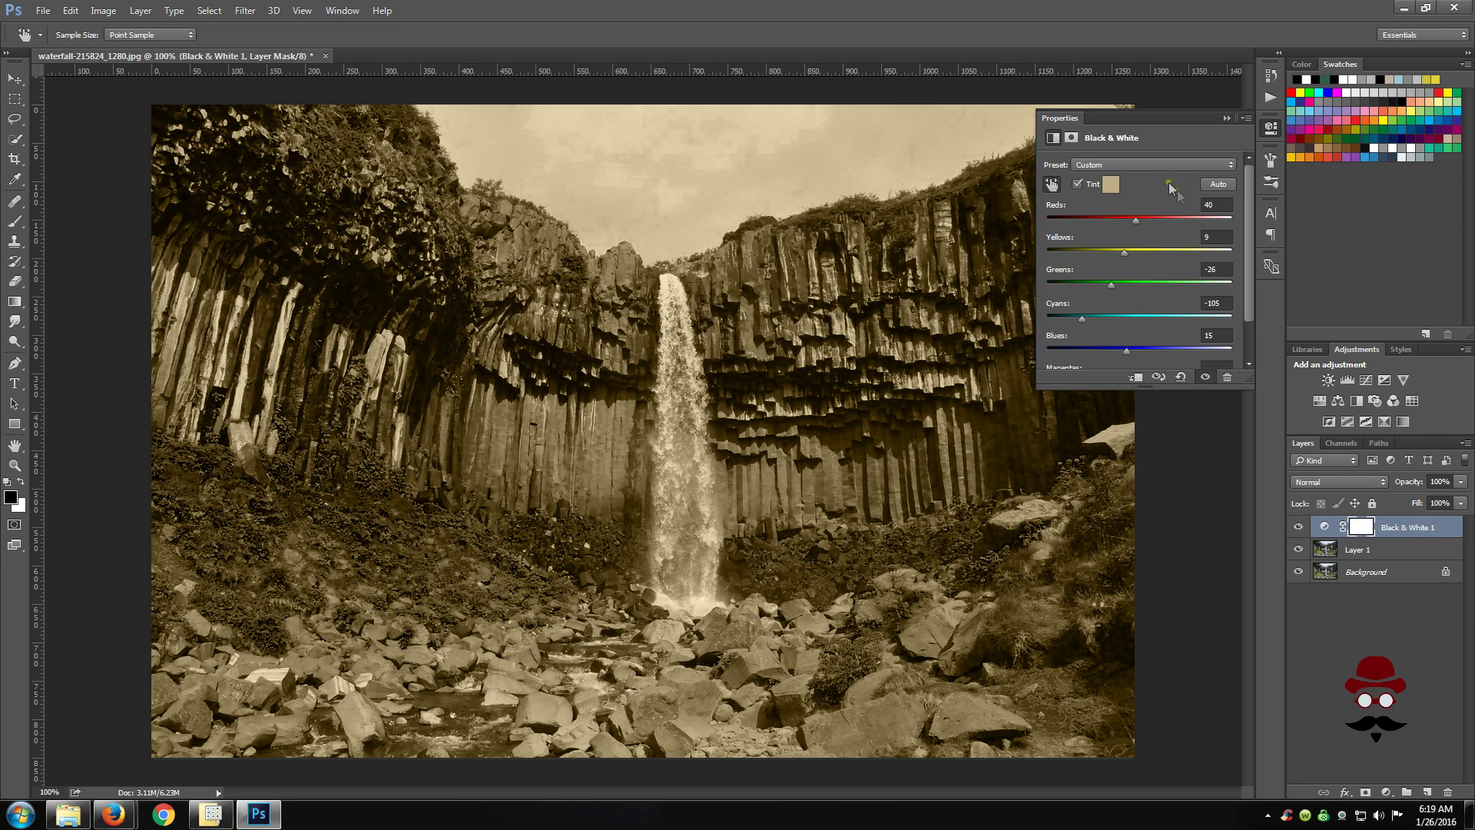
Step: Try the Blue Filter and Neutral Density presets, then settle on the Darker preset
{"action": "left_click", "coordinate": [1229, 164]}
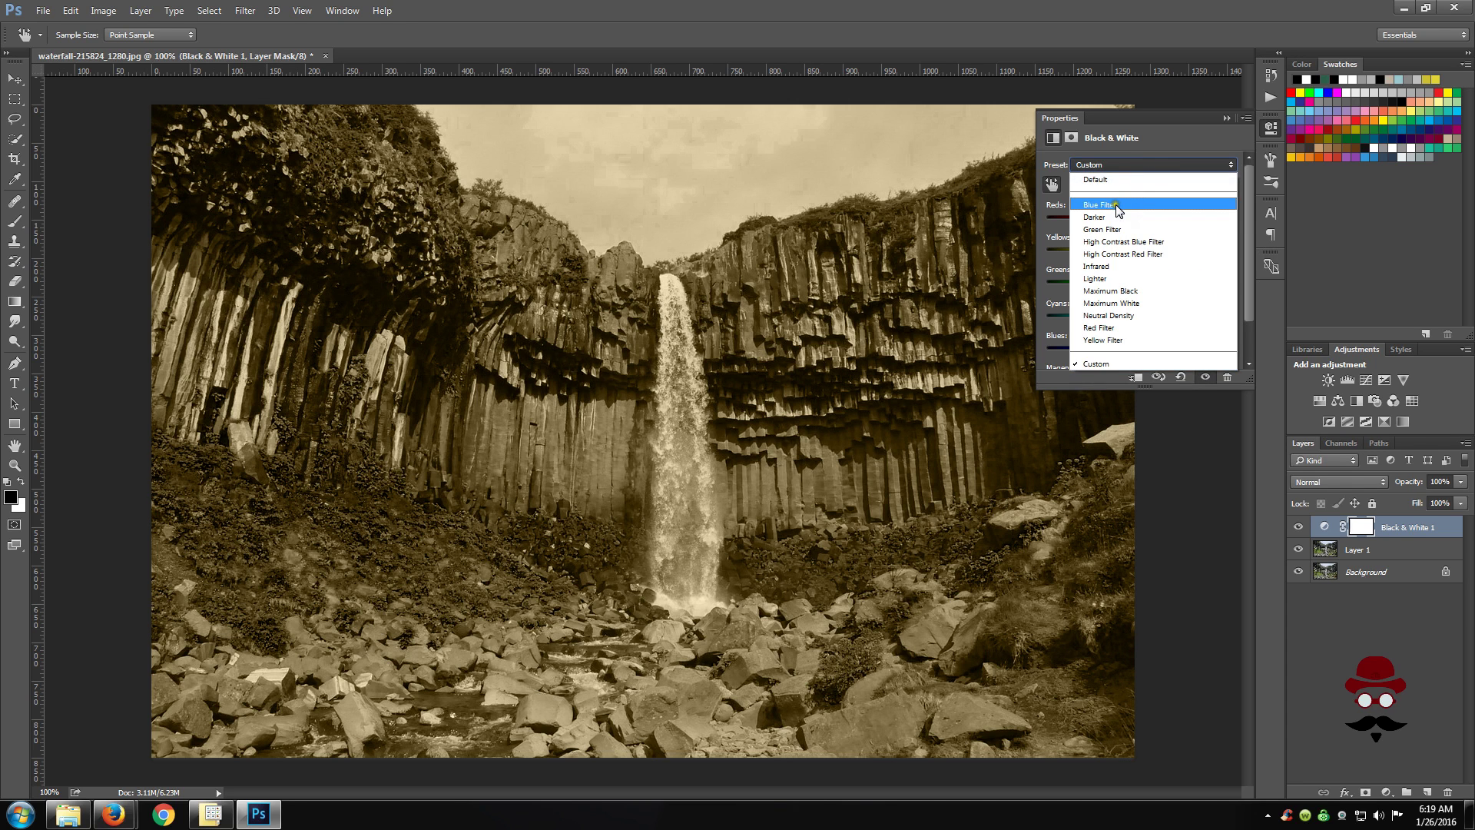
{"action": "left_click", "coordinate": [1098, 204]}
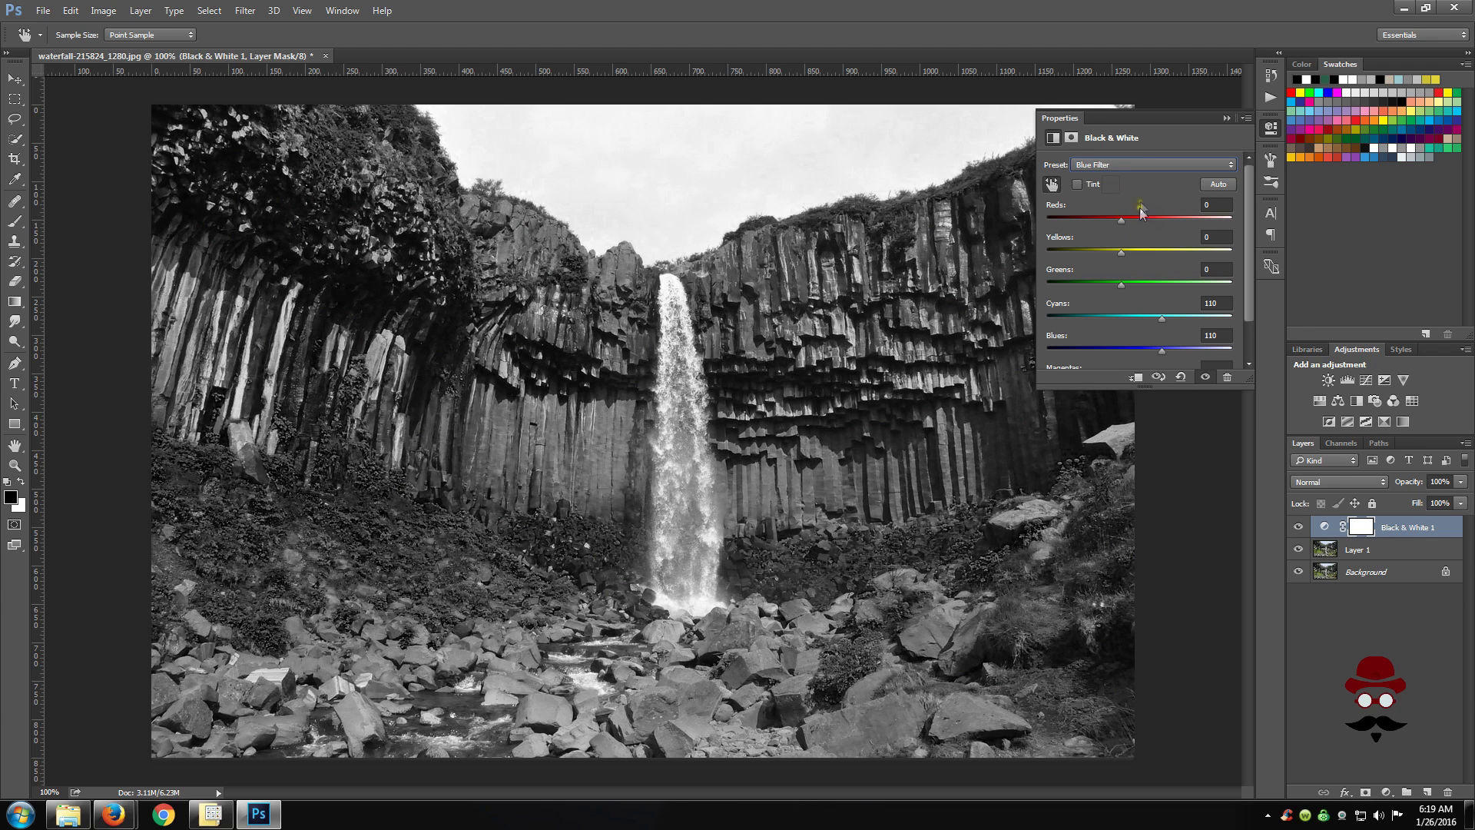
{"action": "left_click", "coordinate": [1151, 164]}
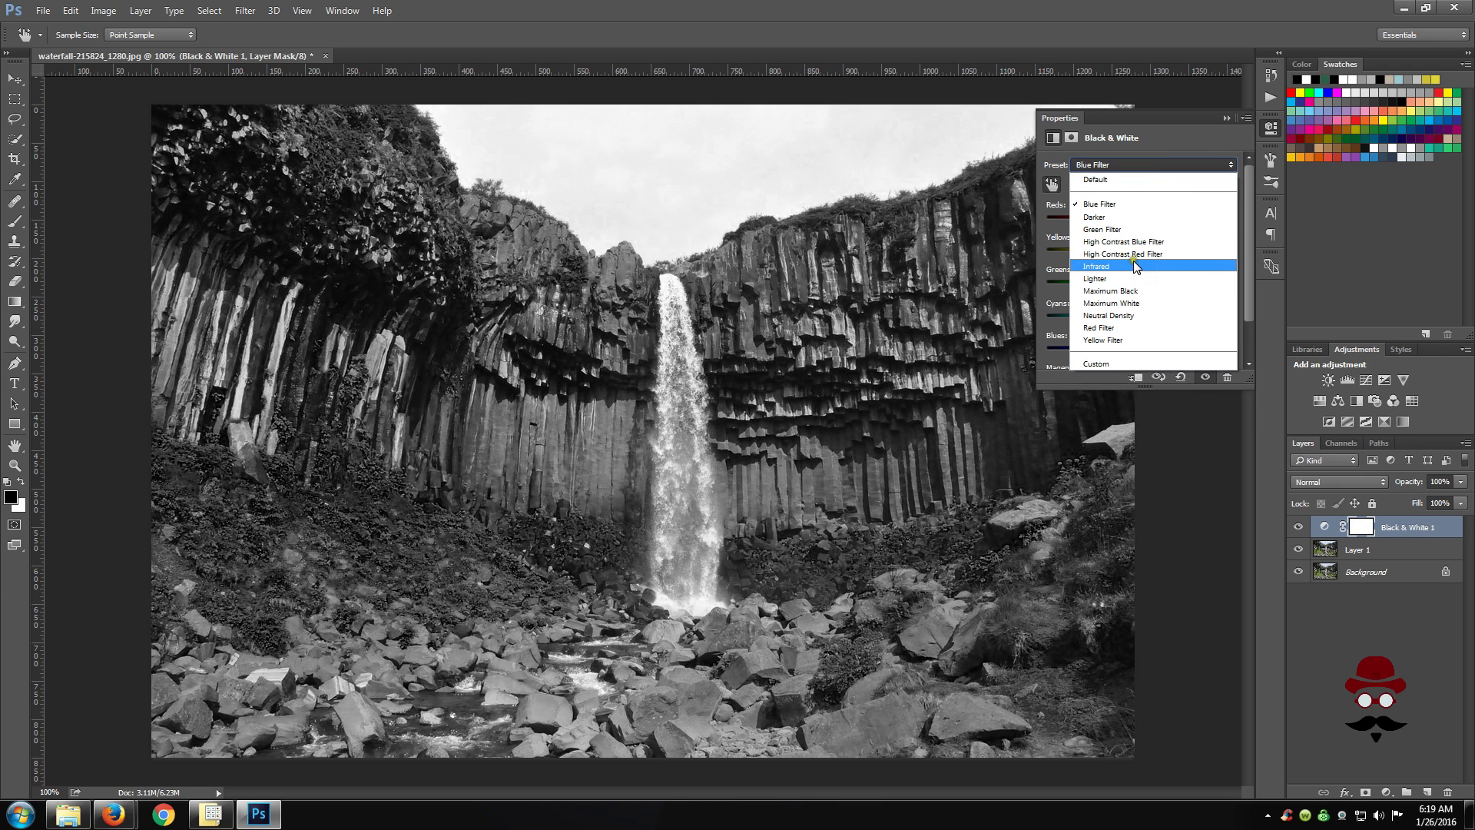
{"action": "mouse_move", "coordinate": [1129, 290]}
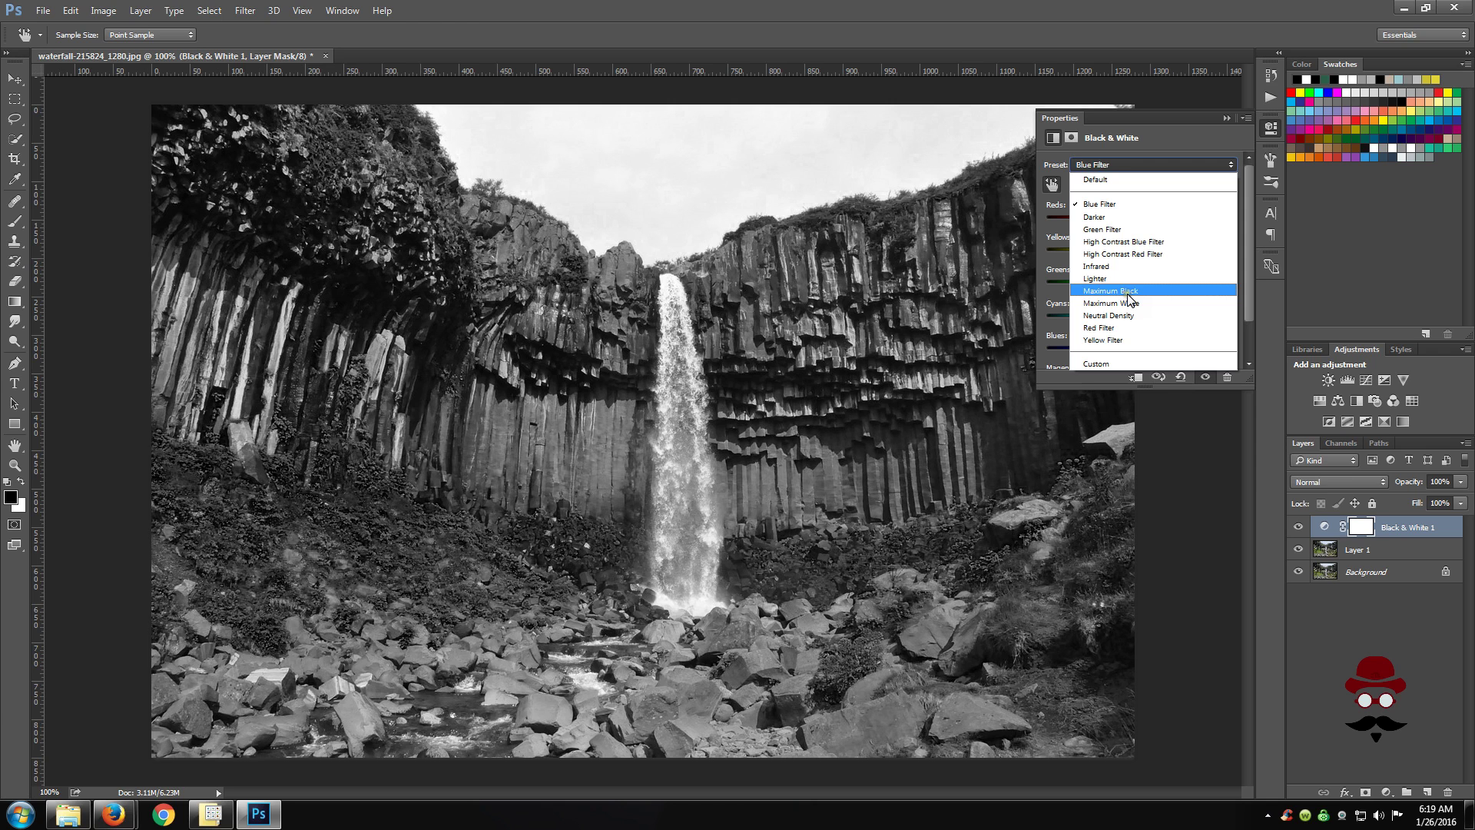
{"action": "mouse_move", "coordinate": [1121, 315]}
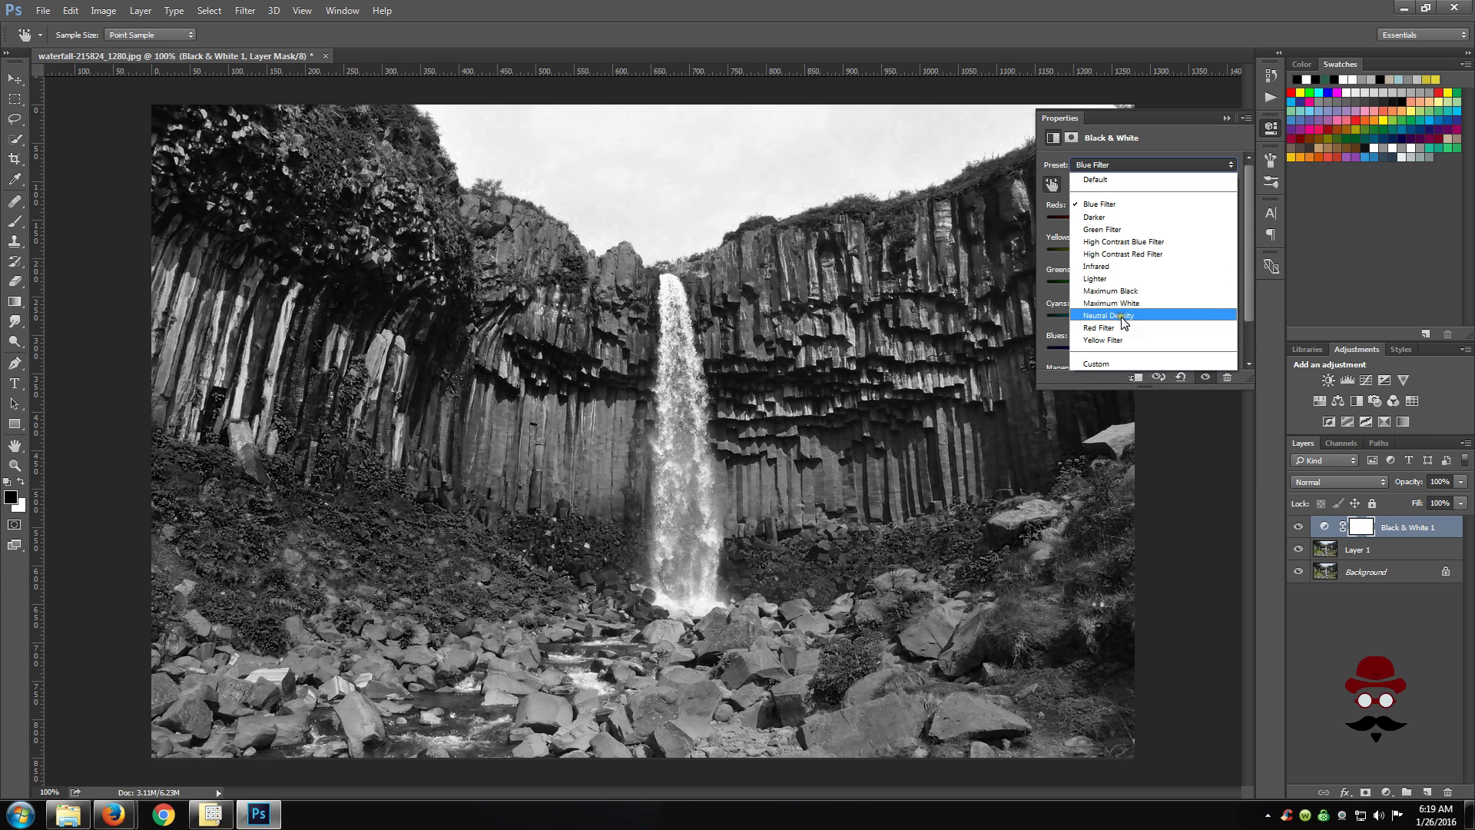
{"action": "left_click", "coordinate": [1109, 315]}
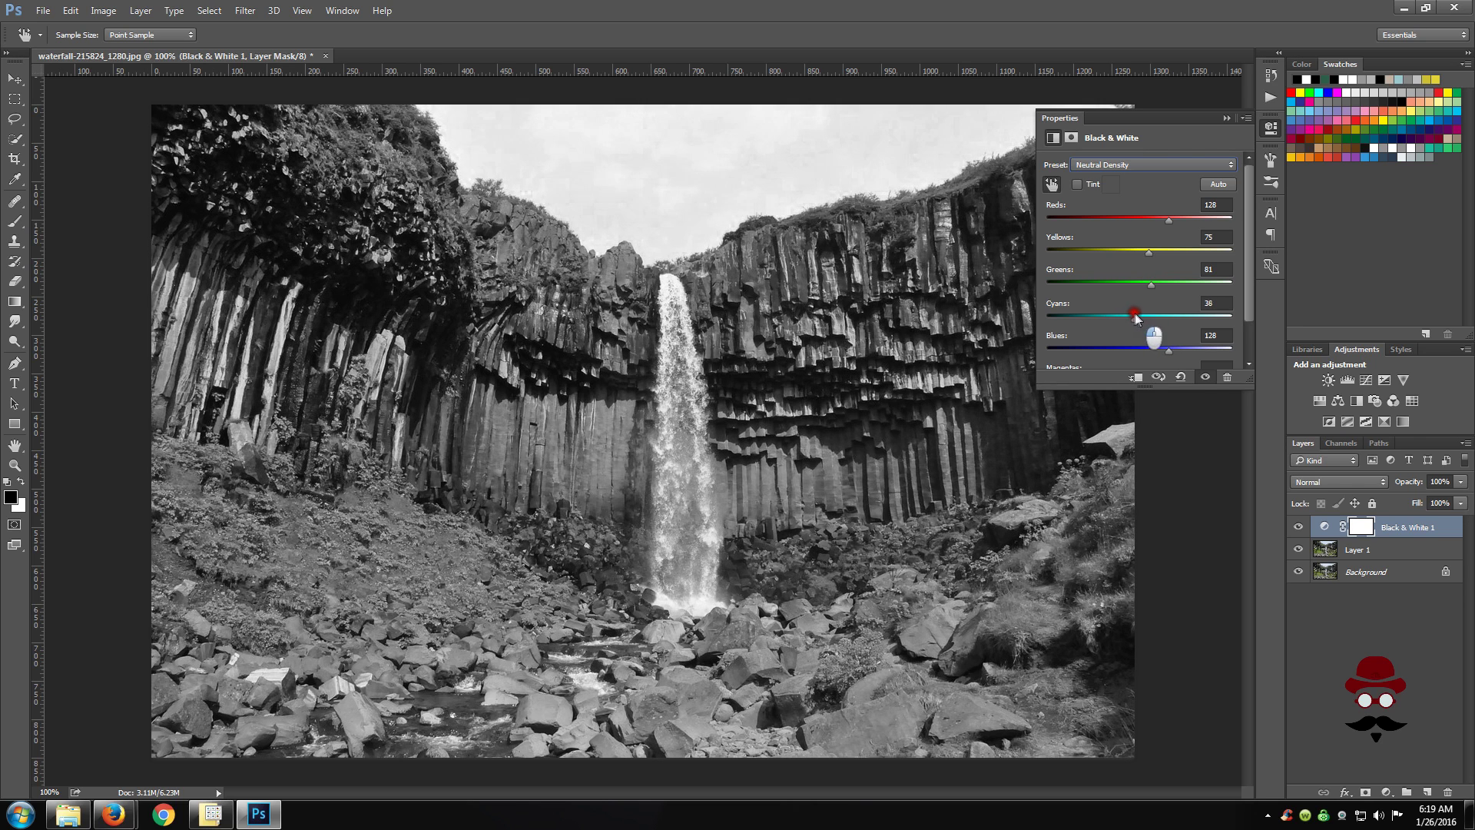
{"action": "left_click", "coordinate": [1151, 164]}
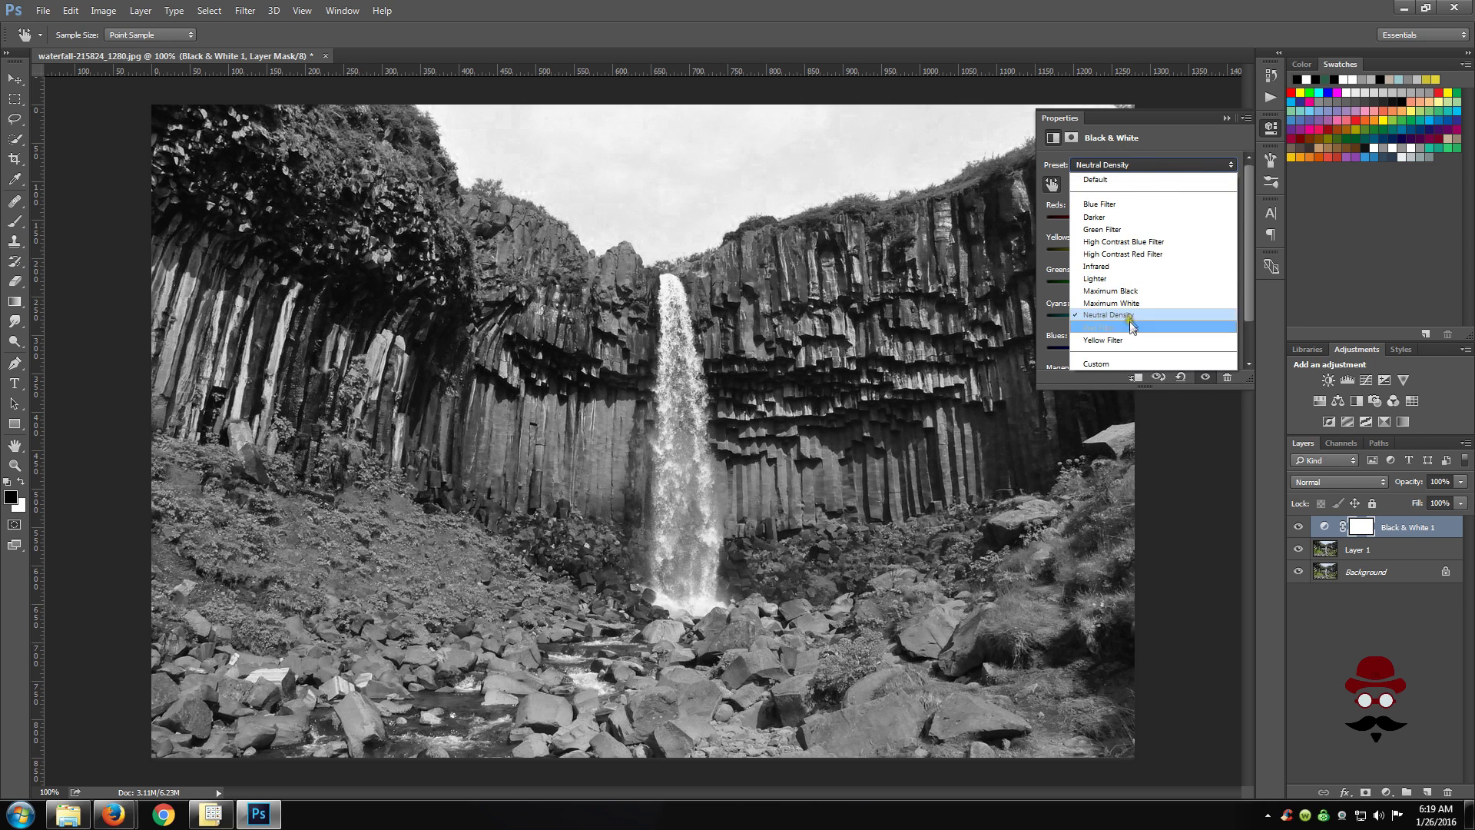
{"action": "mouse_move", "coordinate": [1115, 216]}
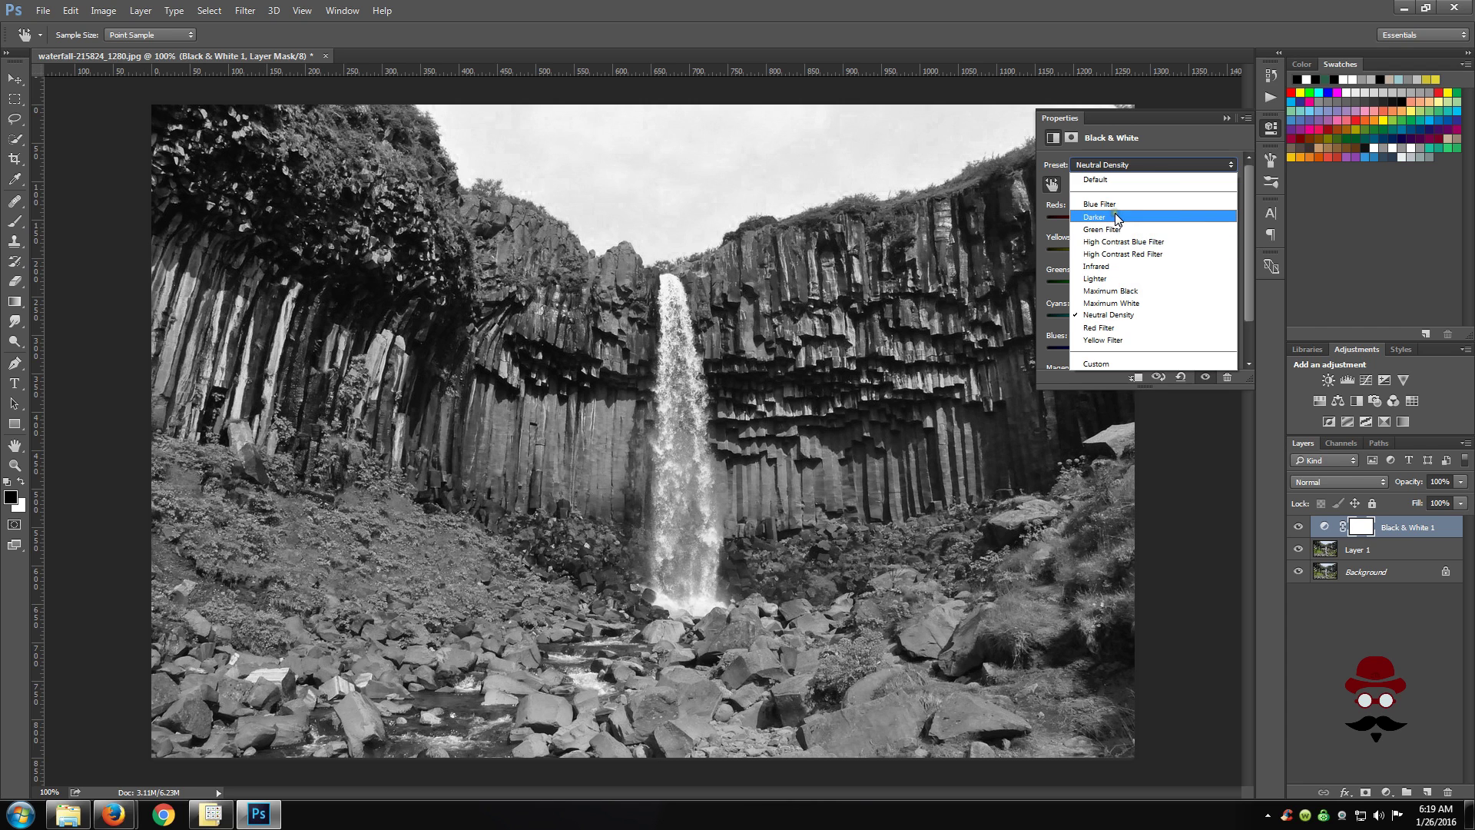
{"action": "left_click", "coordinate": [1094, 217]}
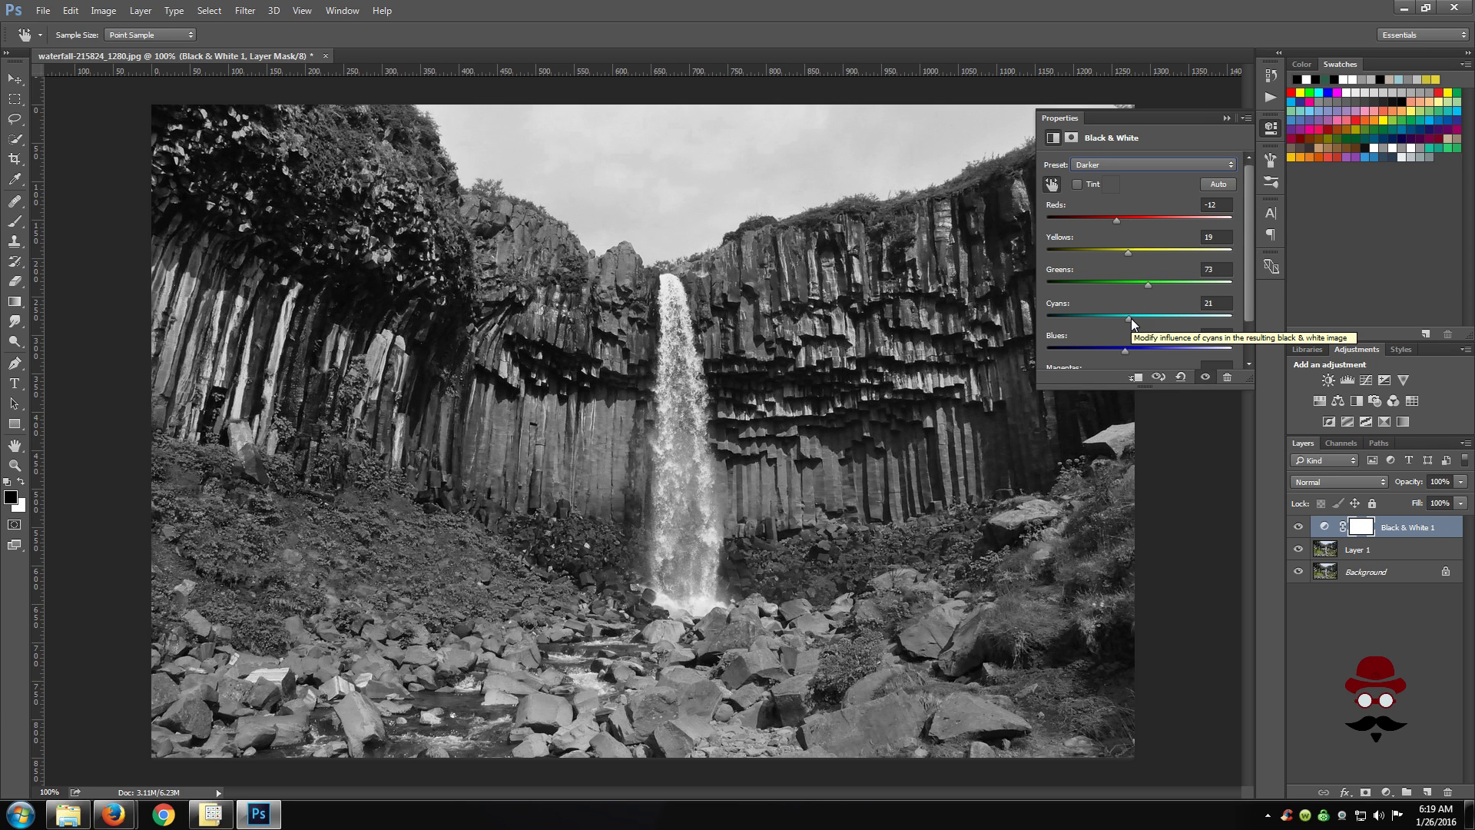
{"action": "mouse_move", "coordinate": [1173, 266]}
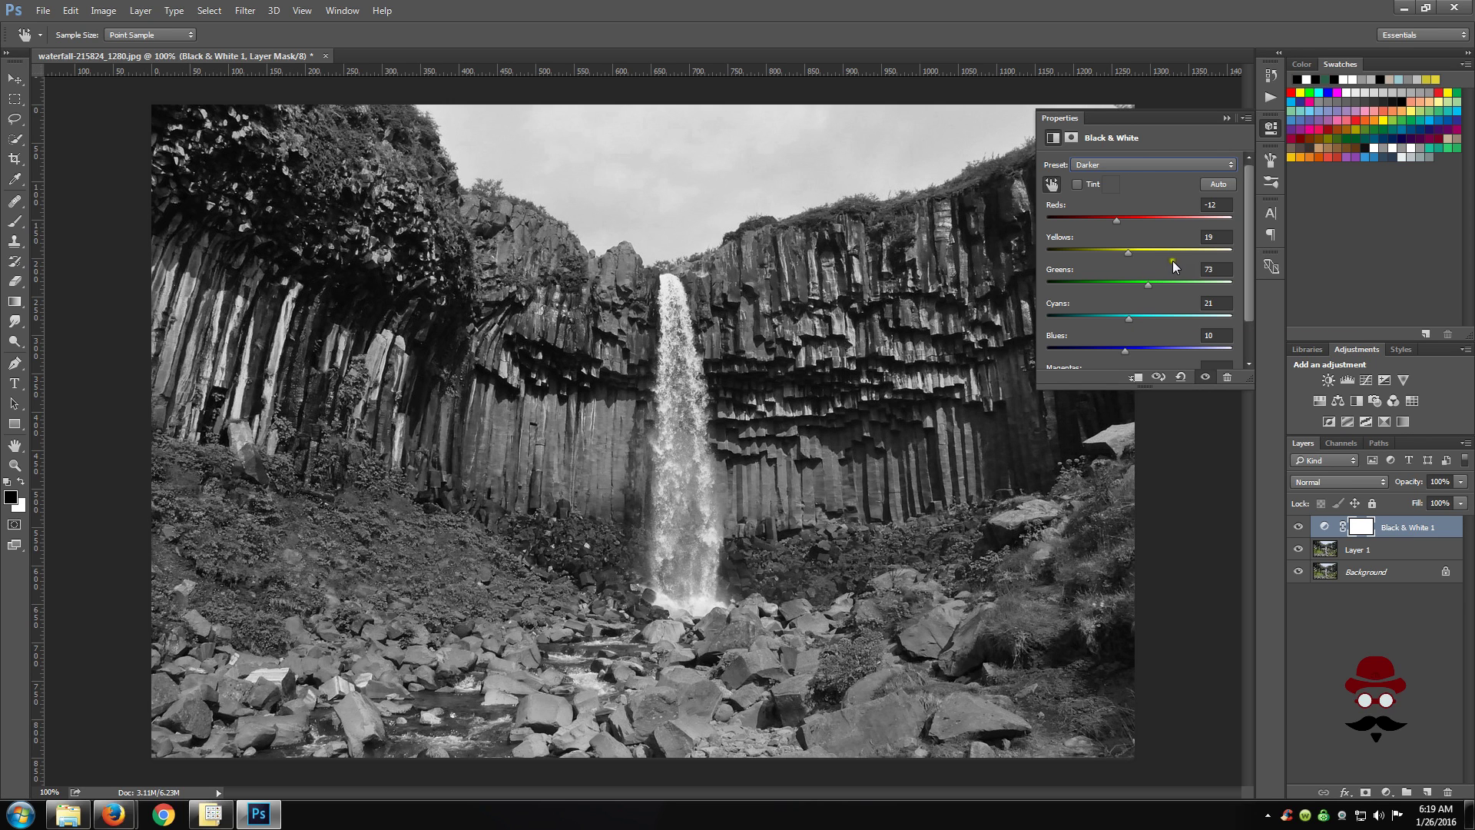
{"action": "mouse_move", "coordinate": [1156, 198]}
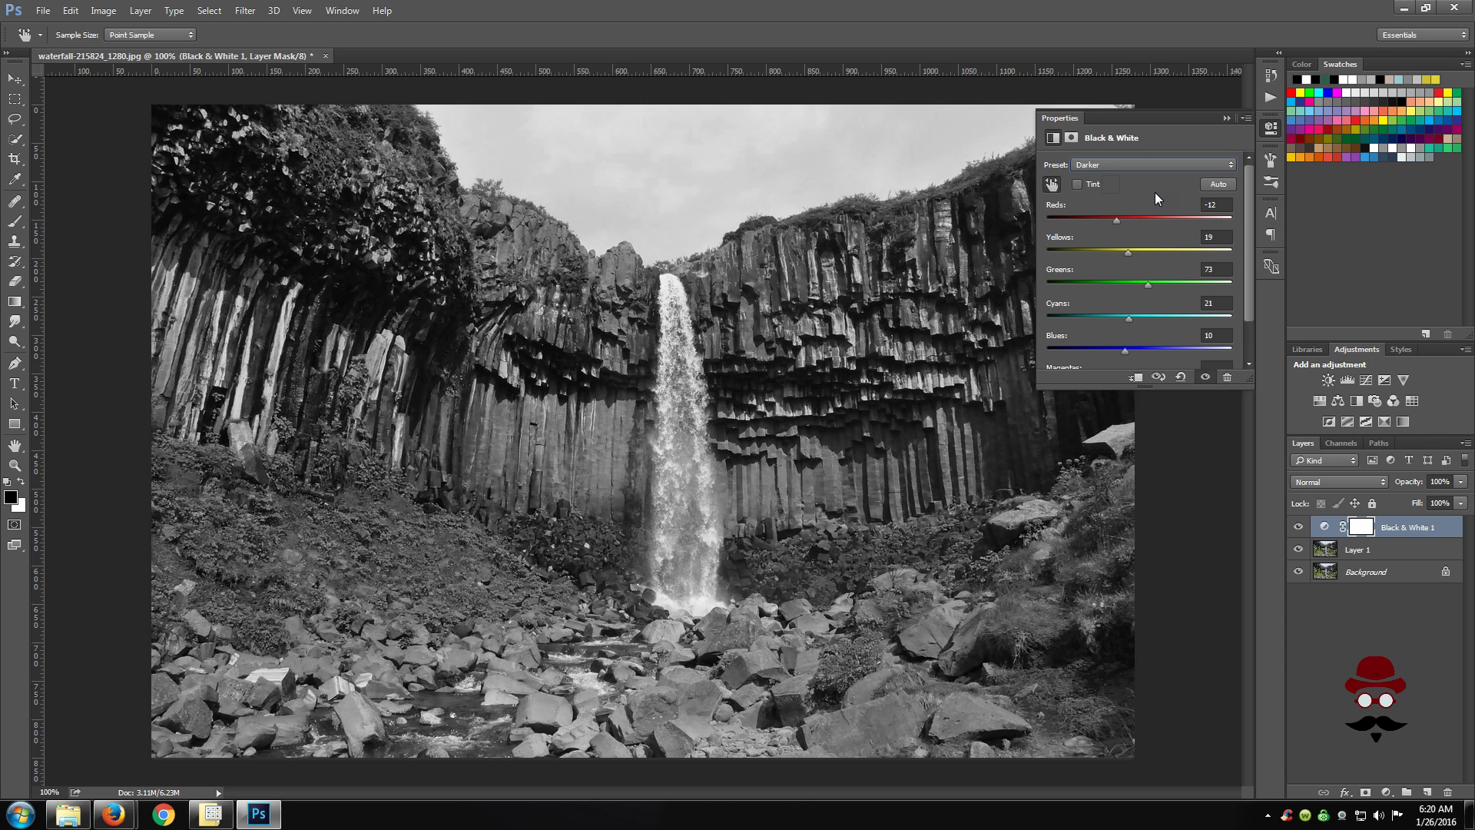
{"action": "mouse_move", "coordinate": [1379, 738]}
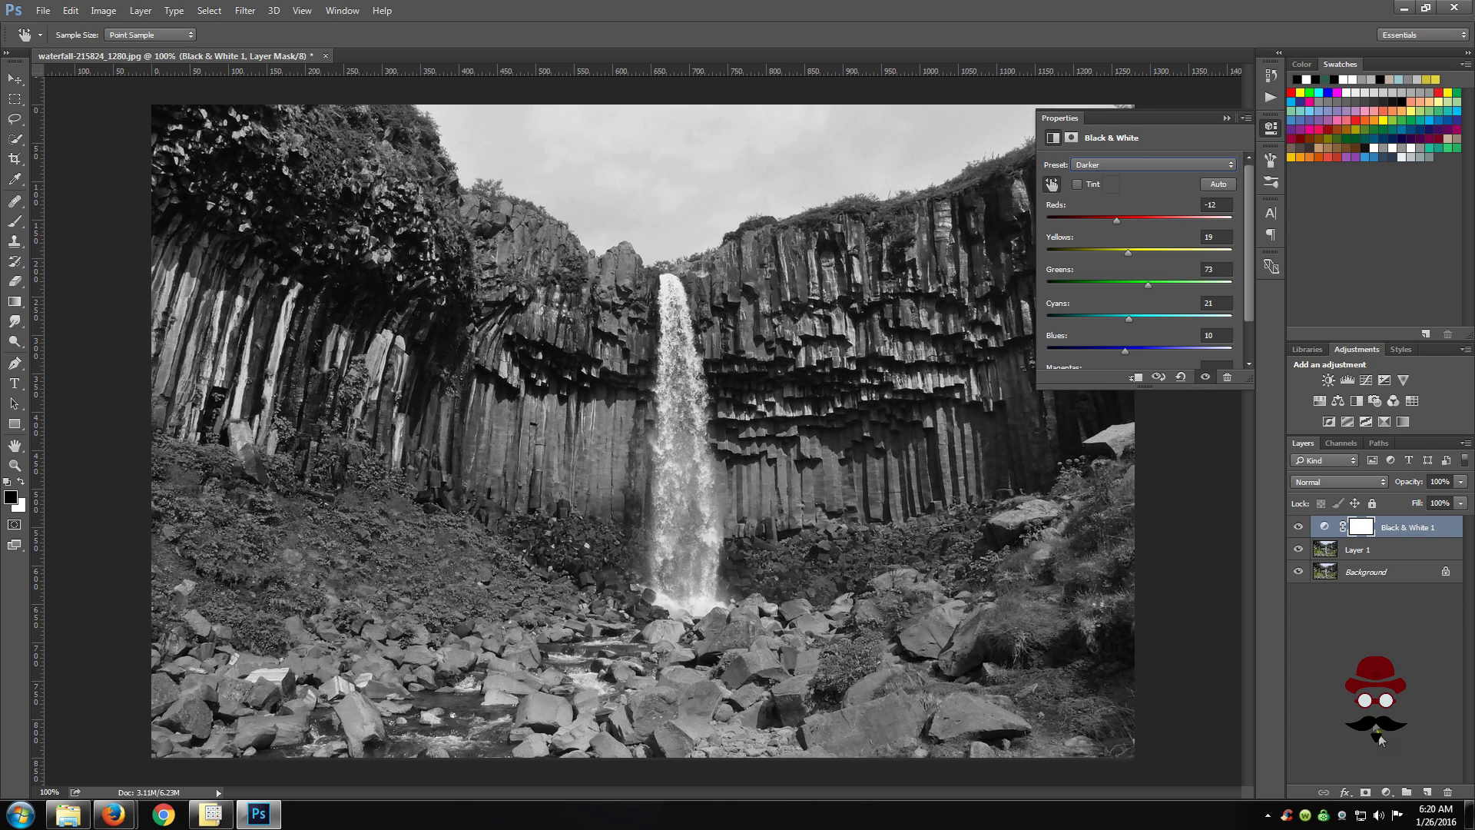
Step: Add a Gradient Map adjustment layer above Black & White and show its gradient presets
{"action": "left_click", "coordinate": [1386, 794]}
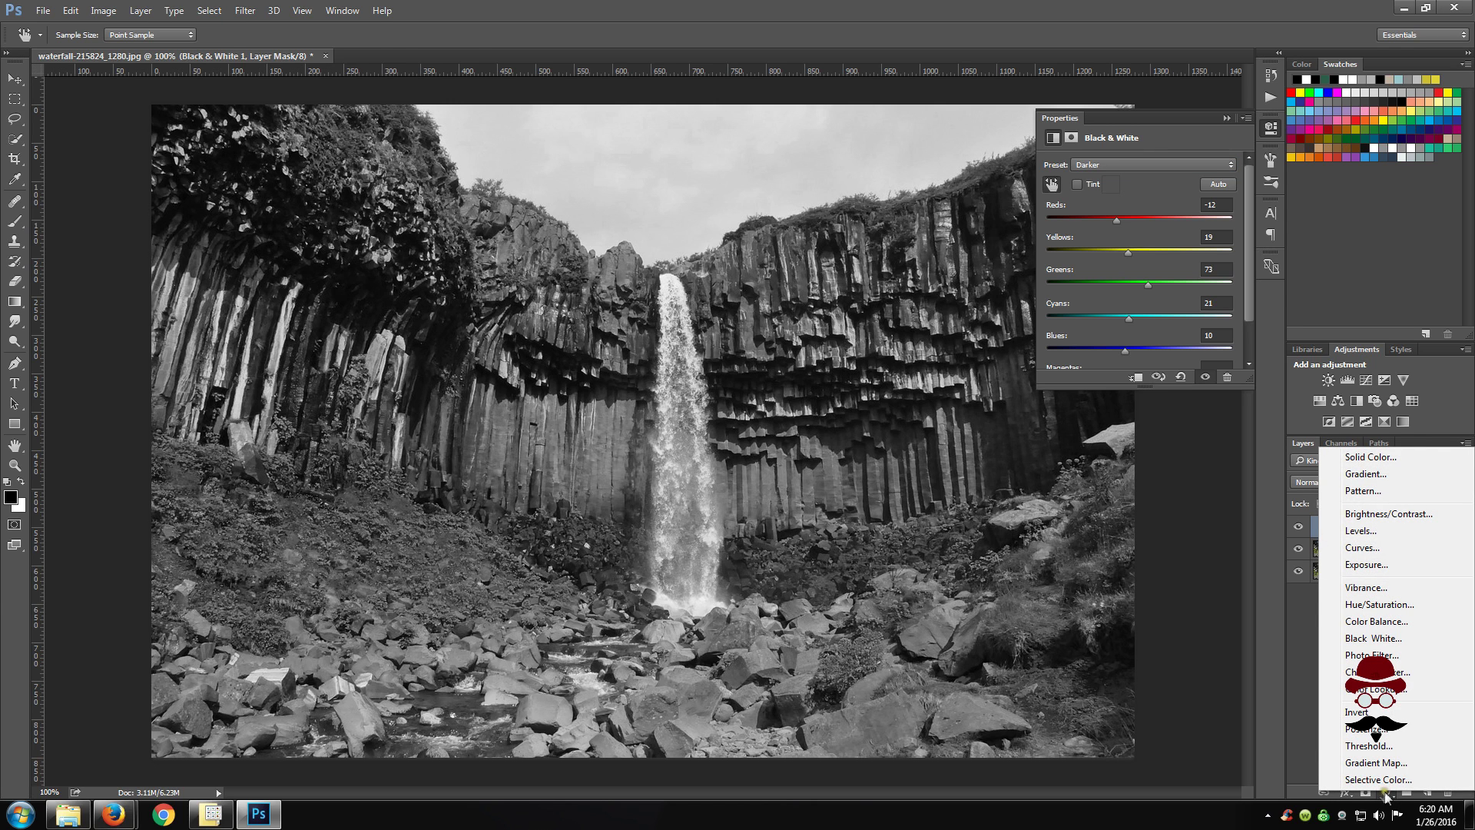
{"action": "left_click", "coordinate": [1376, 762]}
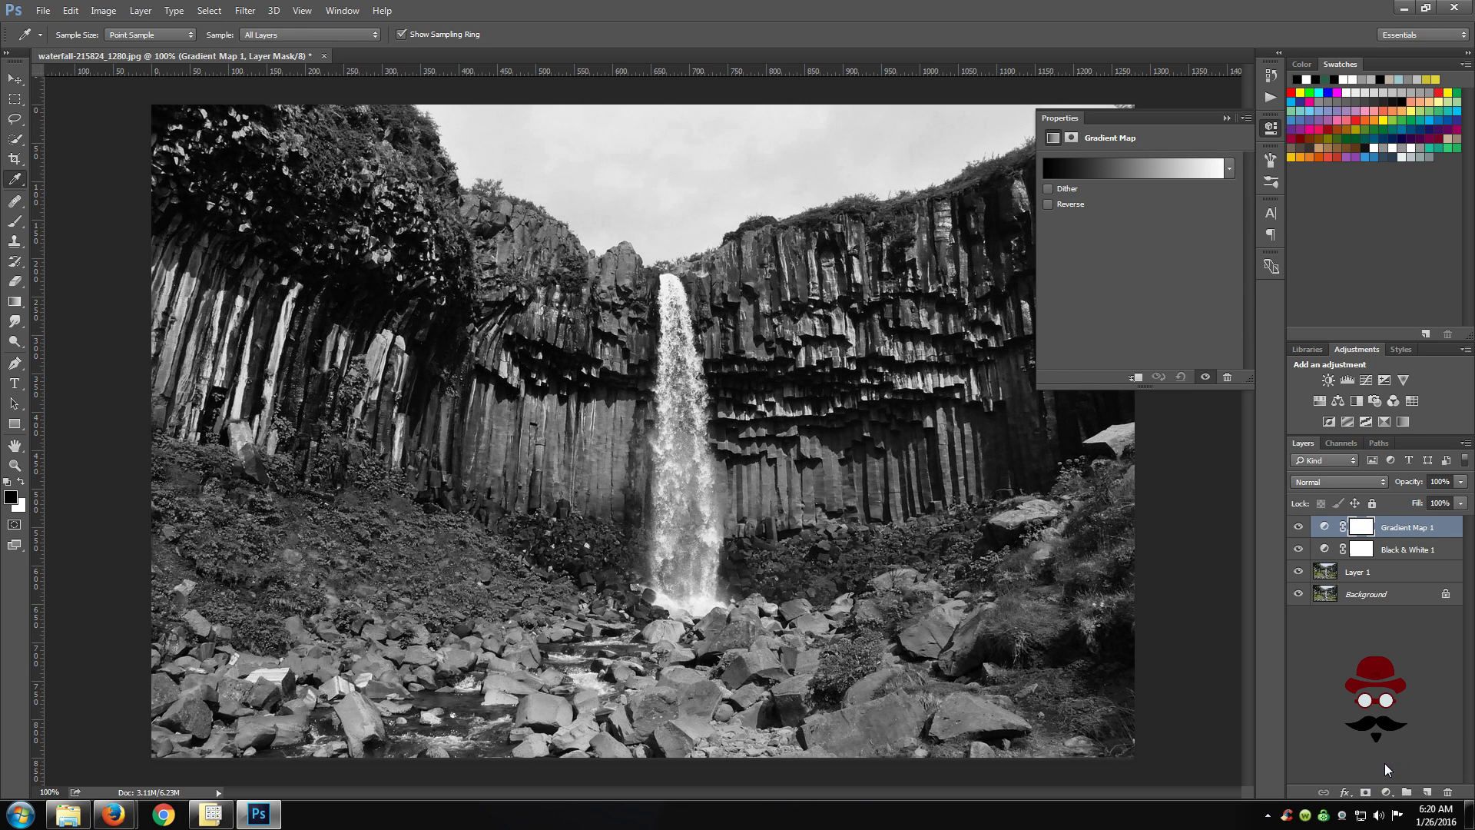
{"action": "mouse_move", "coordinate": [1250, 416]}
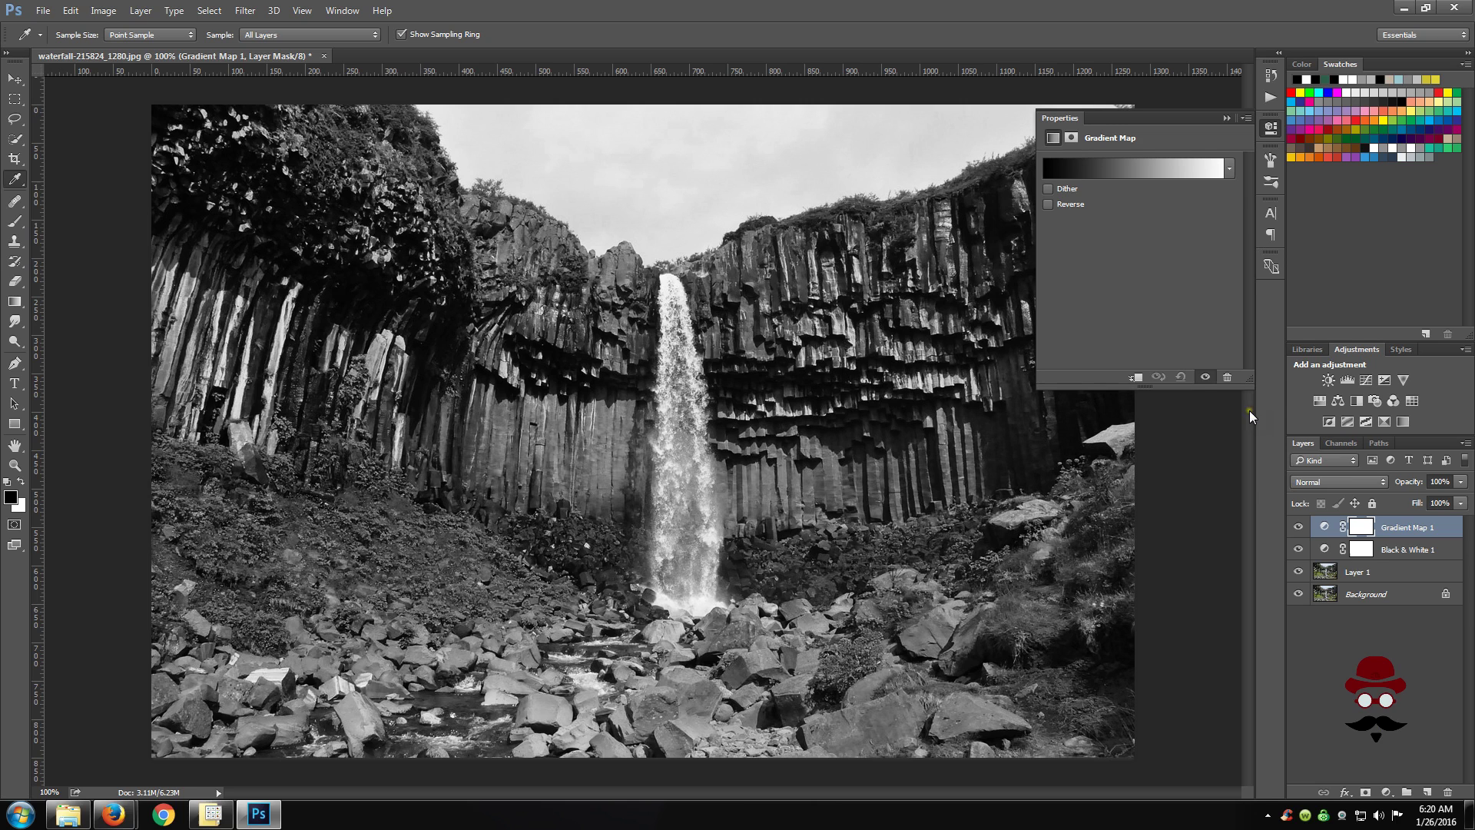
{"action": "mouse_move", "coordinate": [1218, 216]}
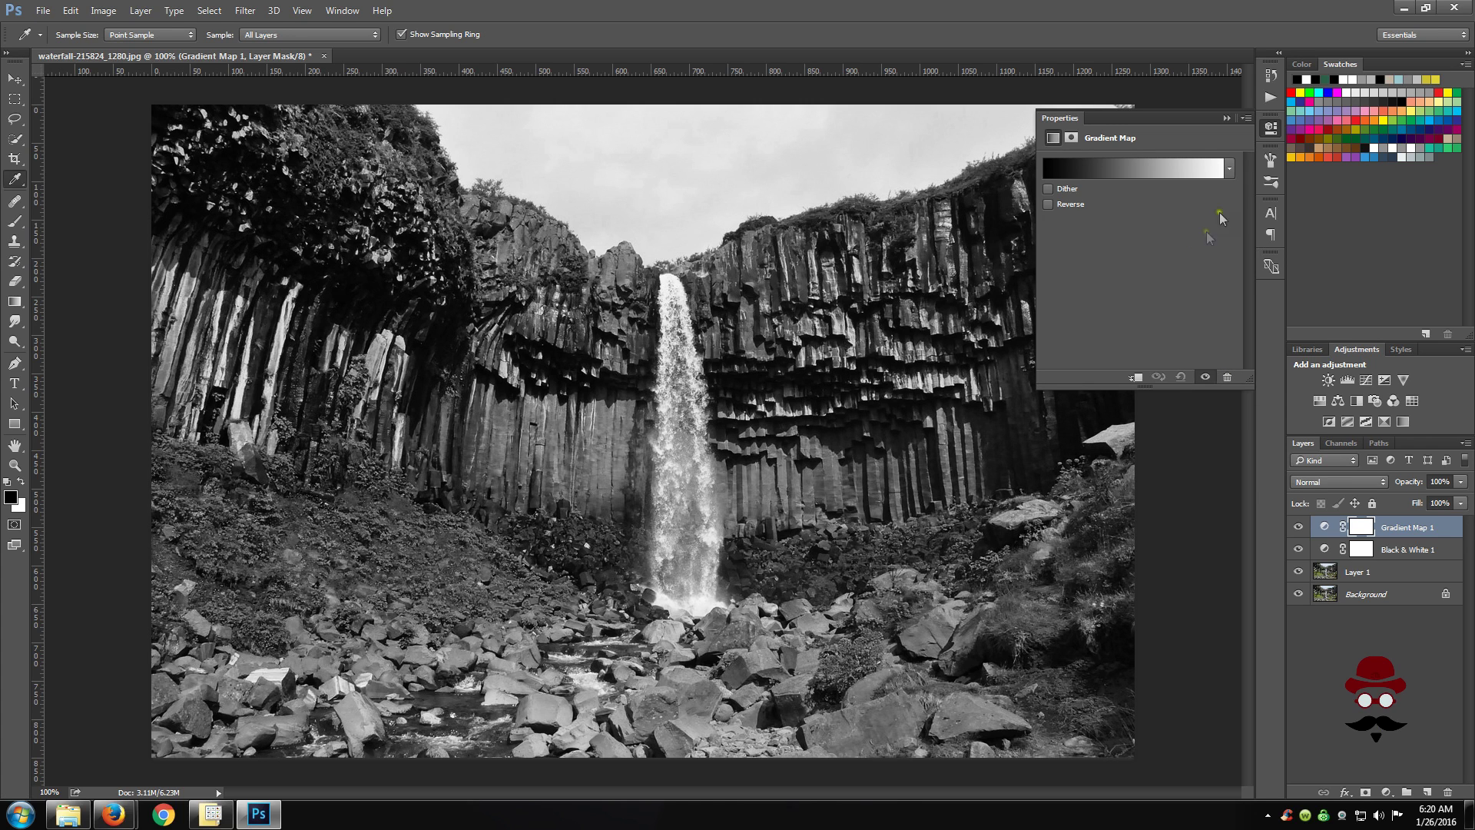
{"action": "left_click", "coordinate": [1229, 169]}
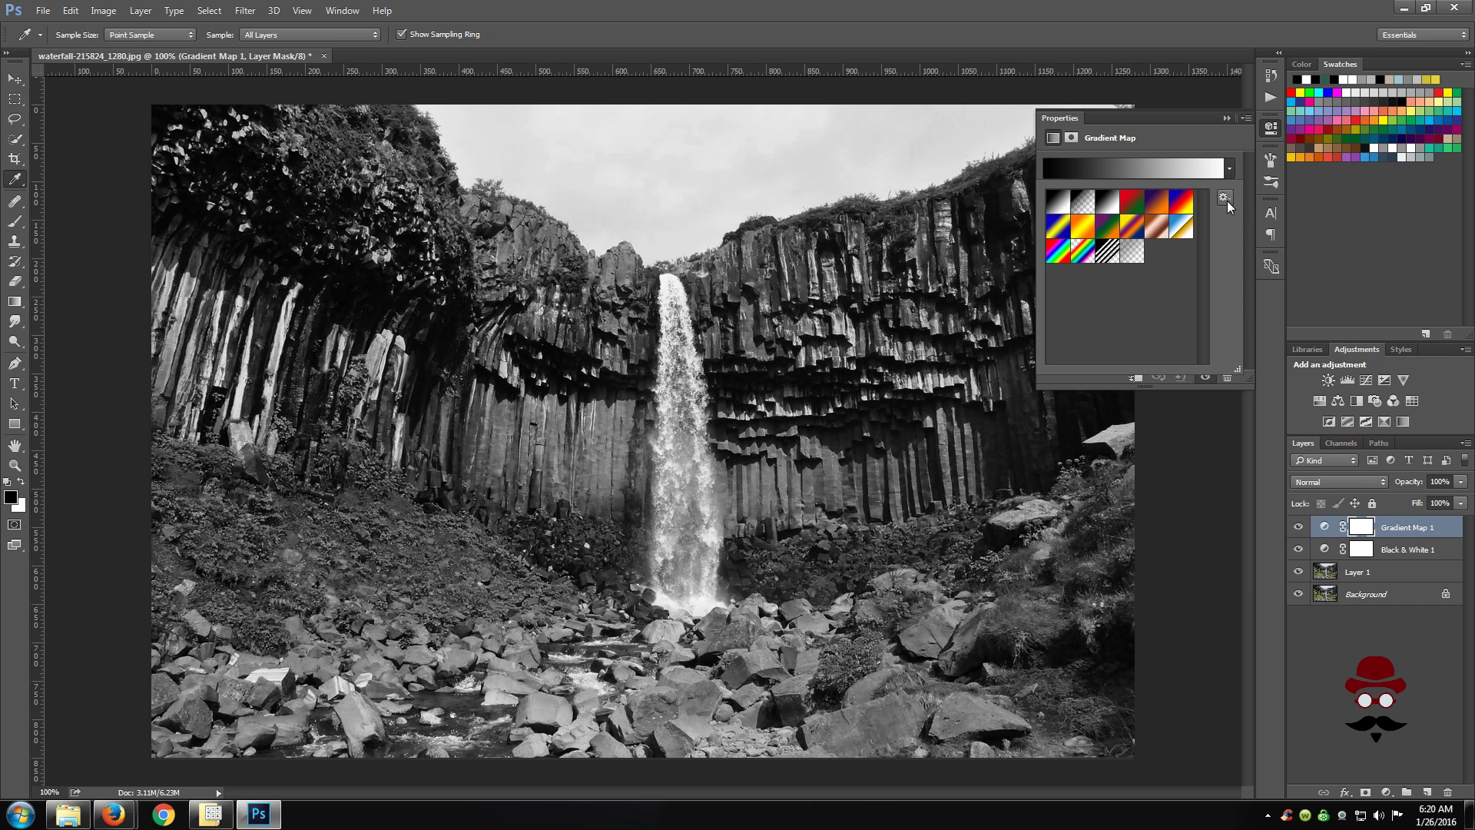
Step: Load the Photographic Toning gradient set, replacing the current gradient presets
{"action": "left_click", "coordinate": [1224, 196]}
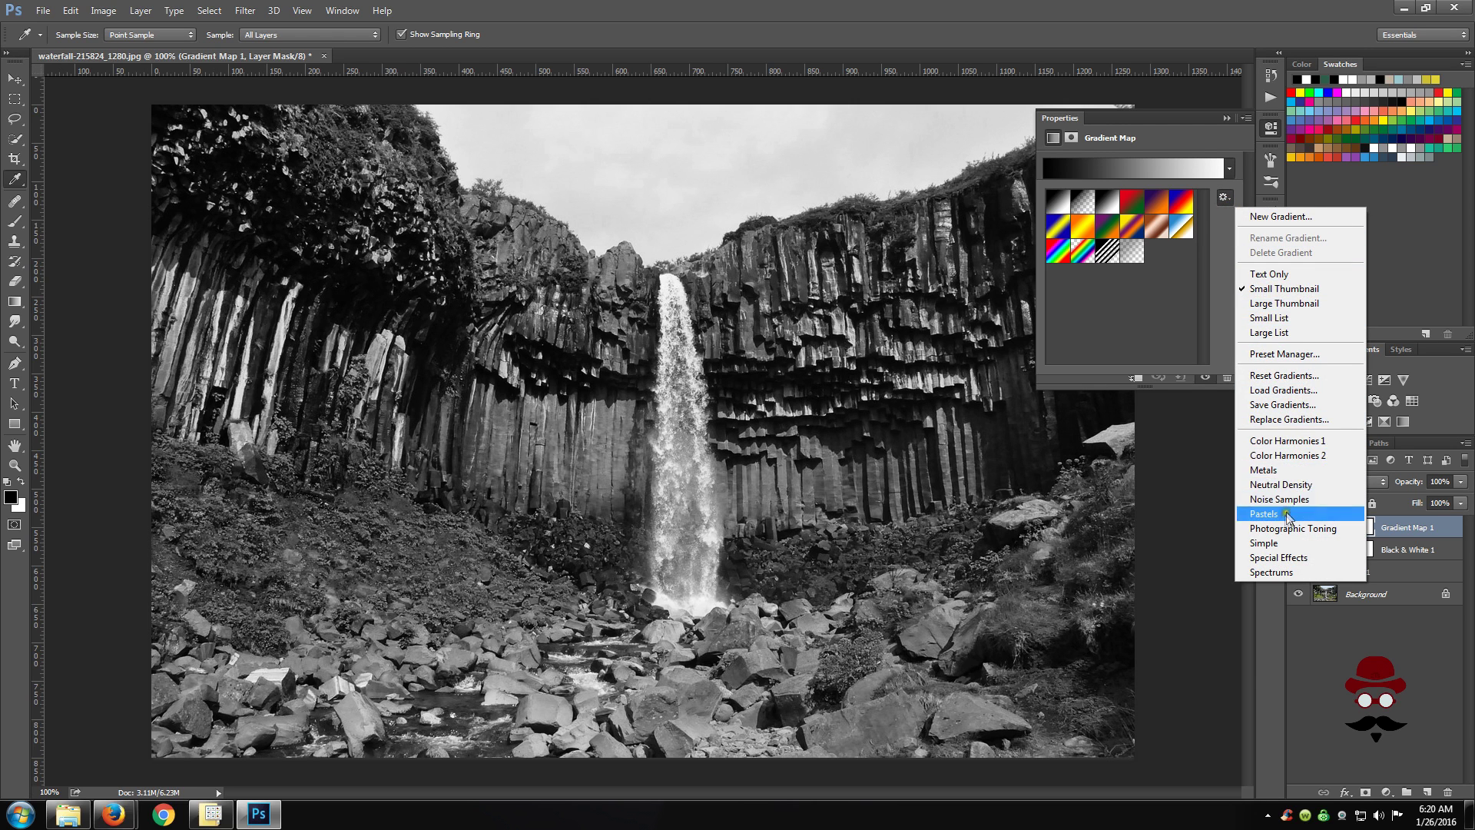
{"action": "left_click", "coordinate": [1292, 527]}
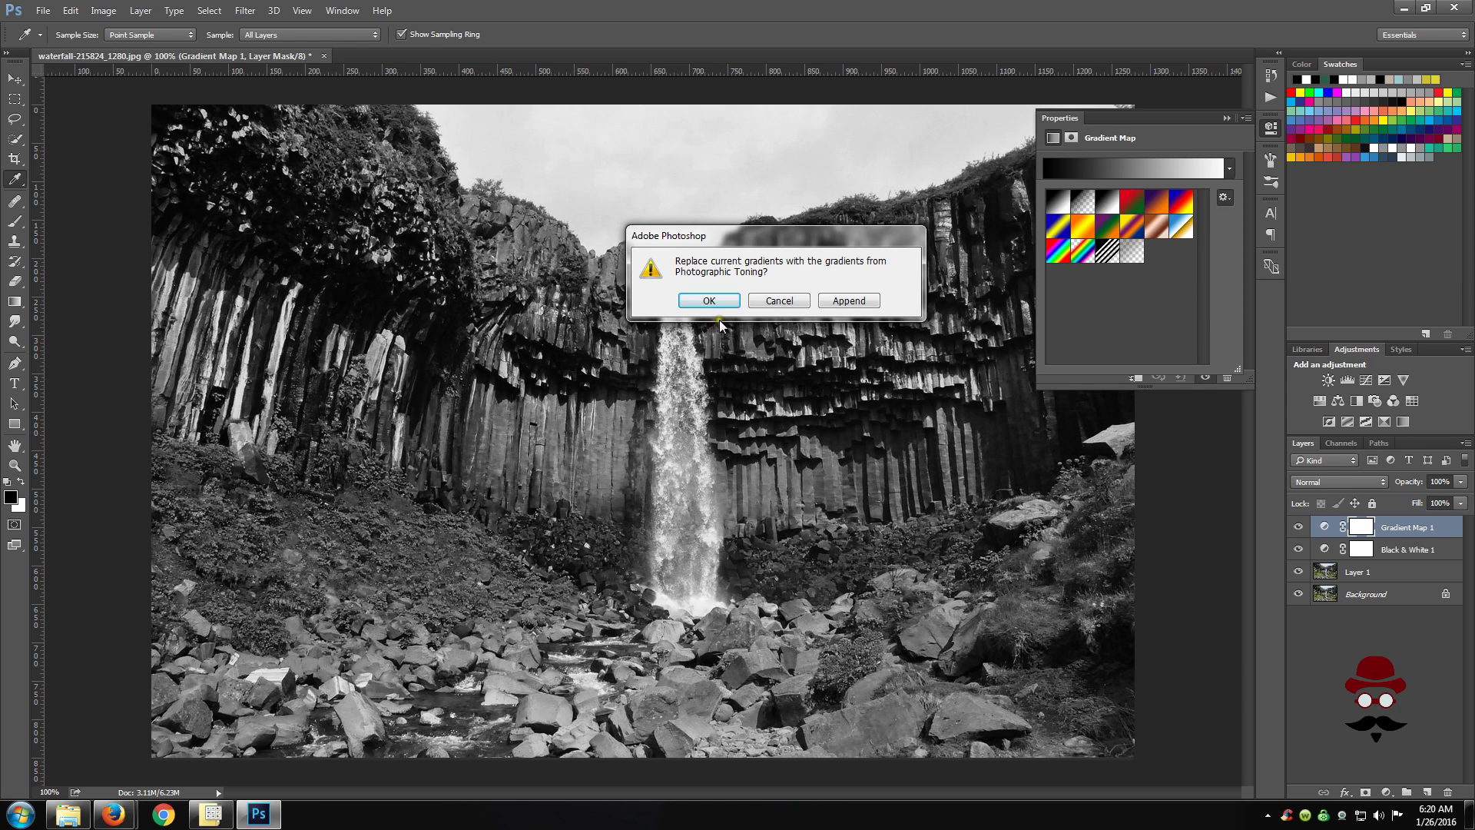
{"action": "left_click", "coordinate": [708, 299]}
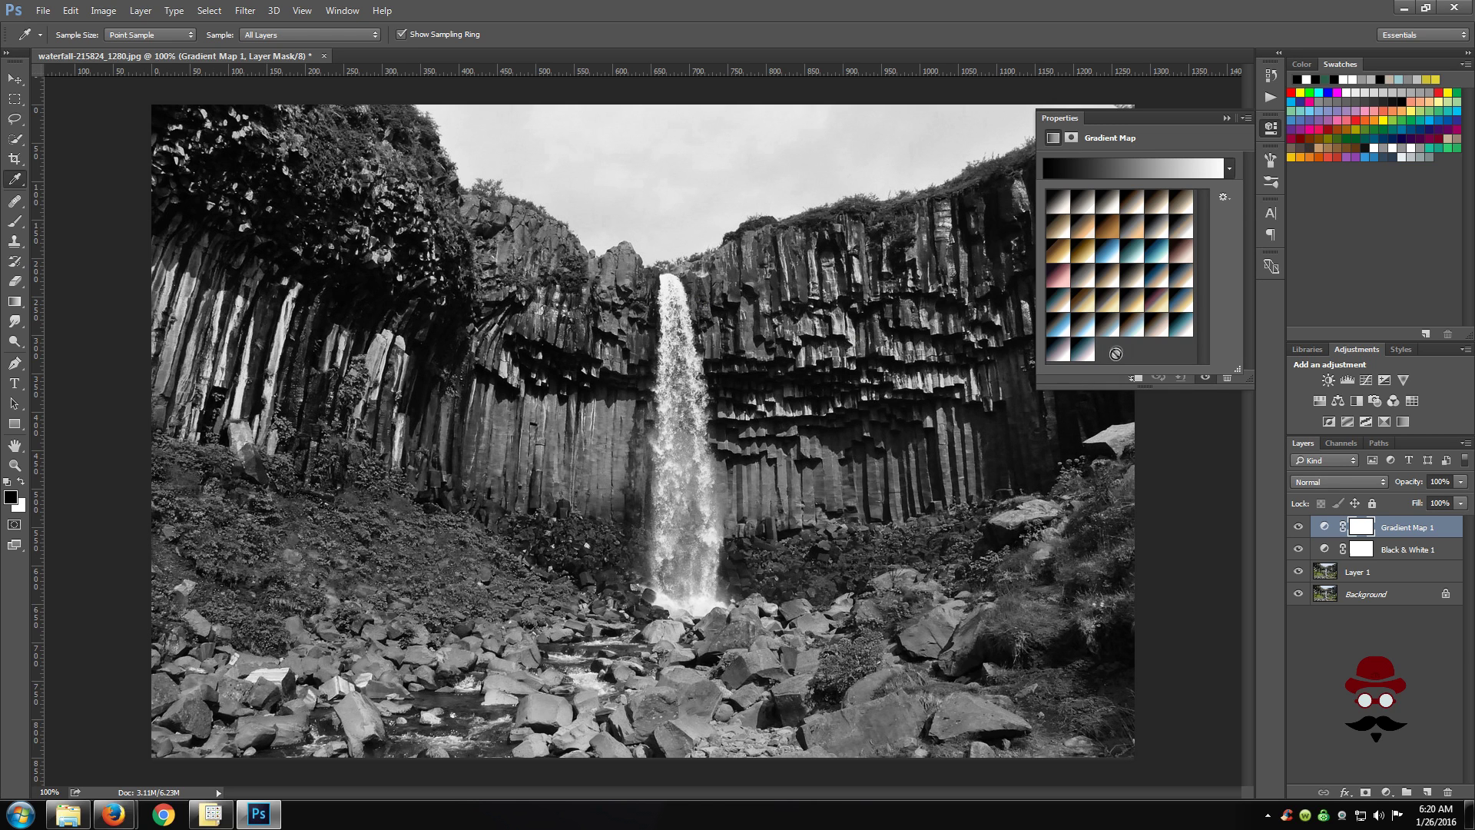
Step: Preview a reddish toning, apply the Sepia 3 gradient, and bring up its Gradient Editor
{"action": "left_click", "coordinate": [1061, 279]}
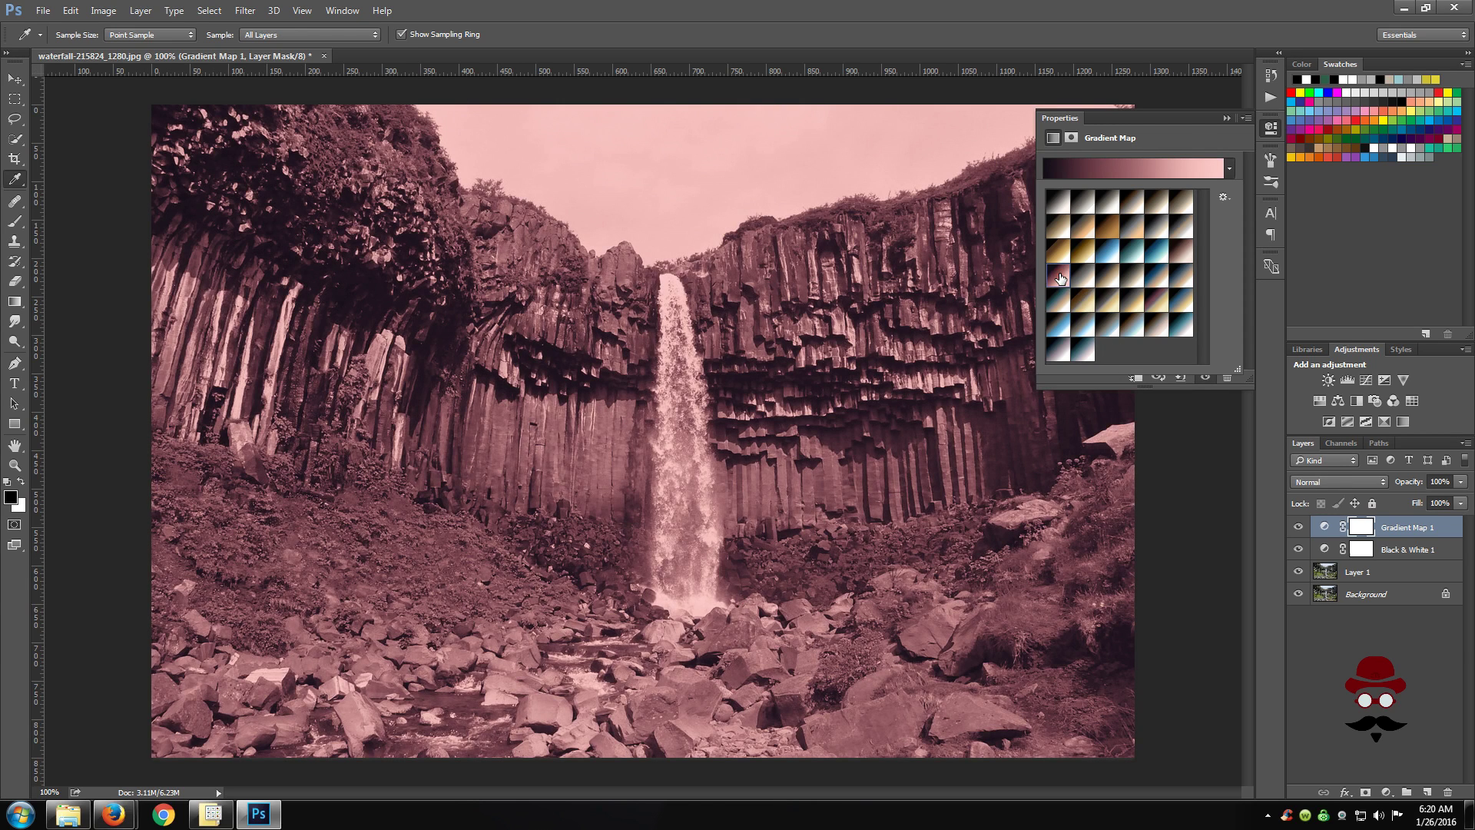
{"action": "mouse_move", "coordinate": [1192, 216]}
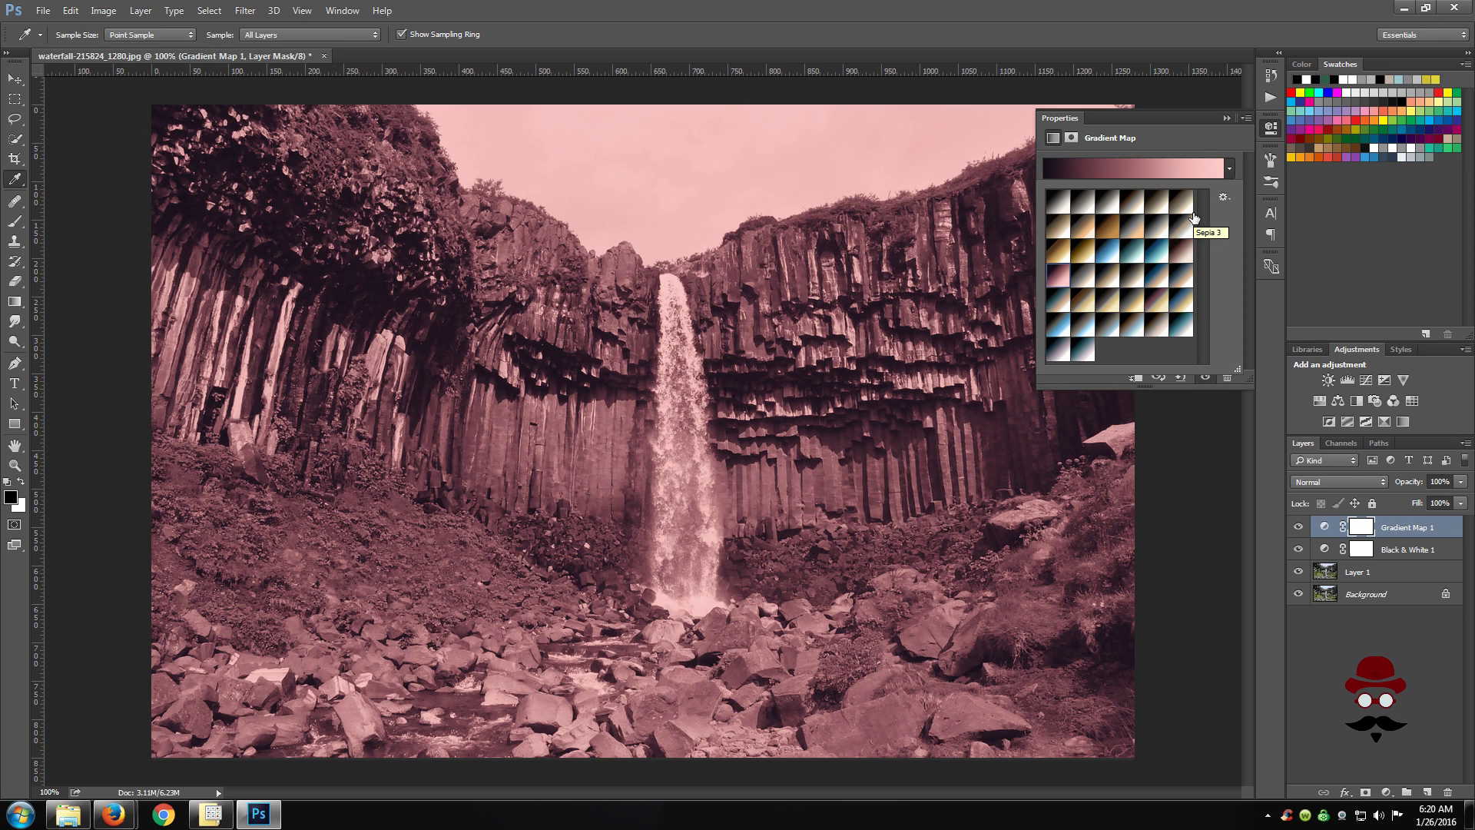
{"action": "mouse_move", "coordinate": [1130, 323]}
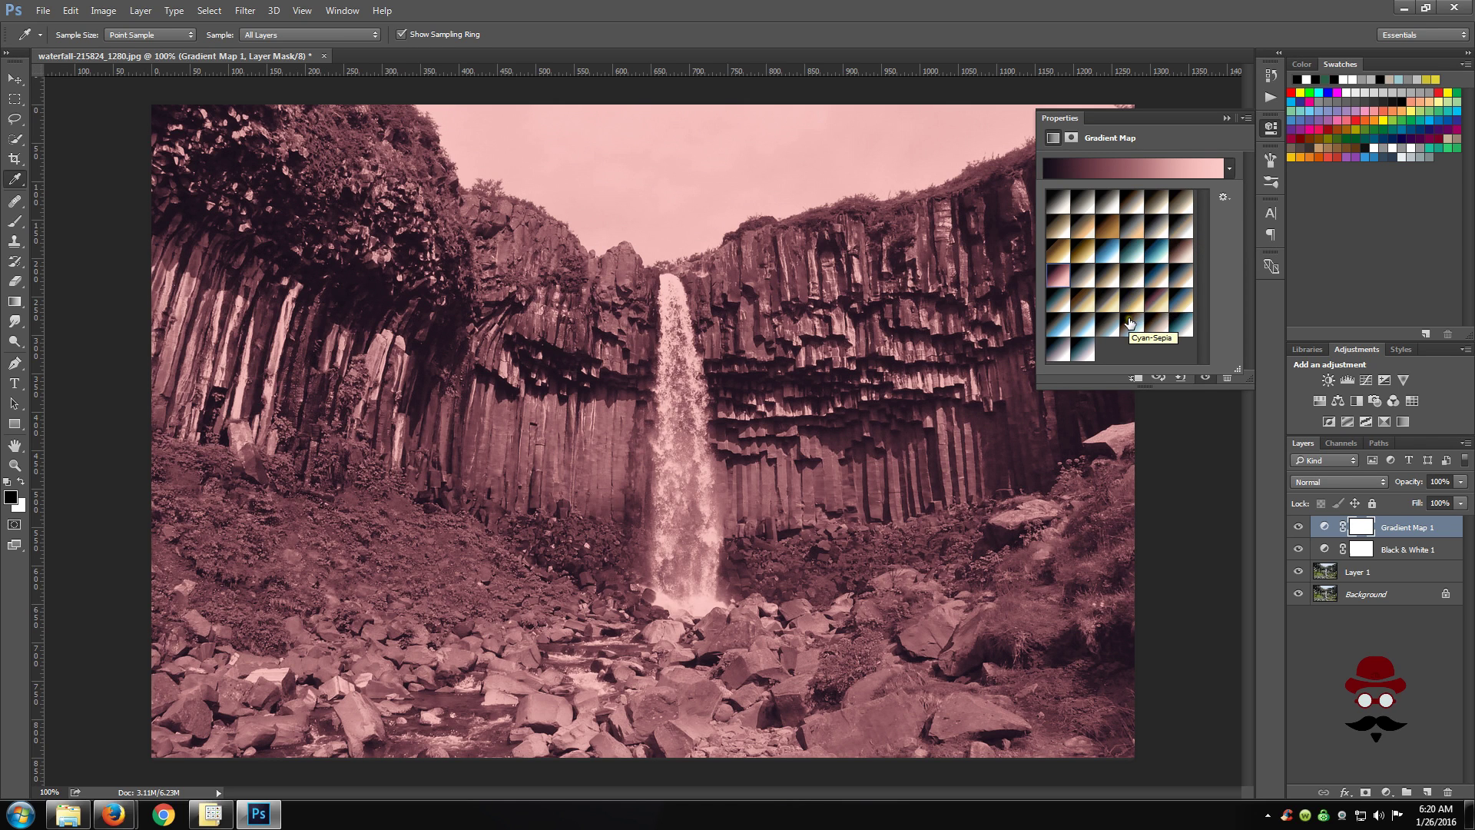
{"action": "mouse_move", "coordinate": [1183, 204]}
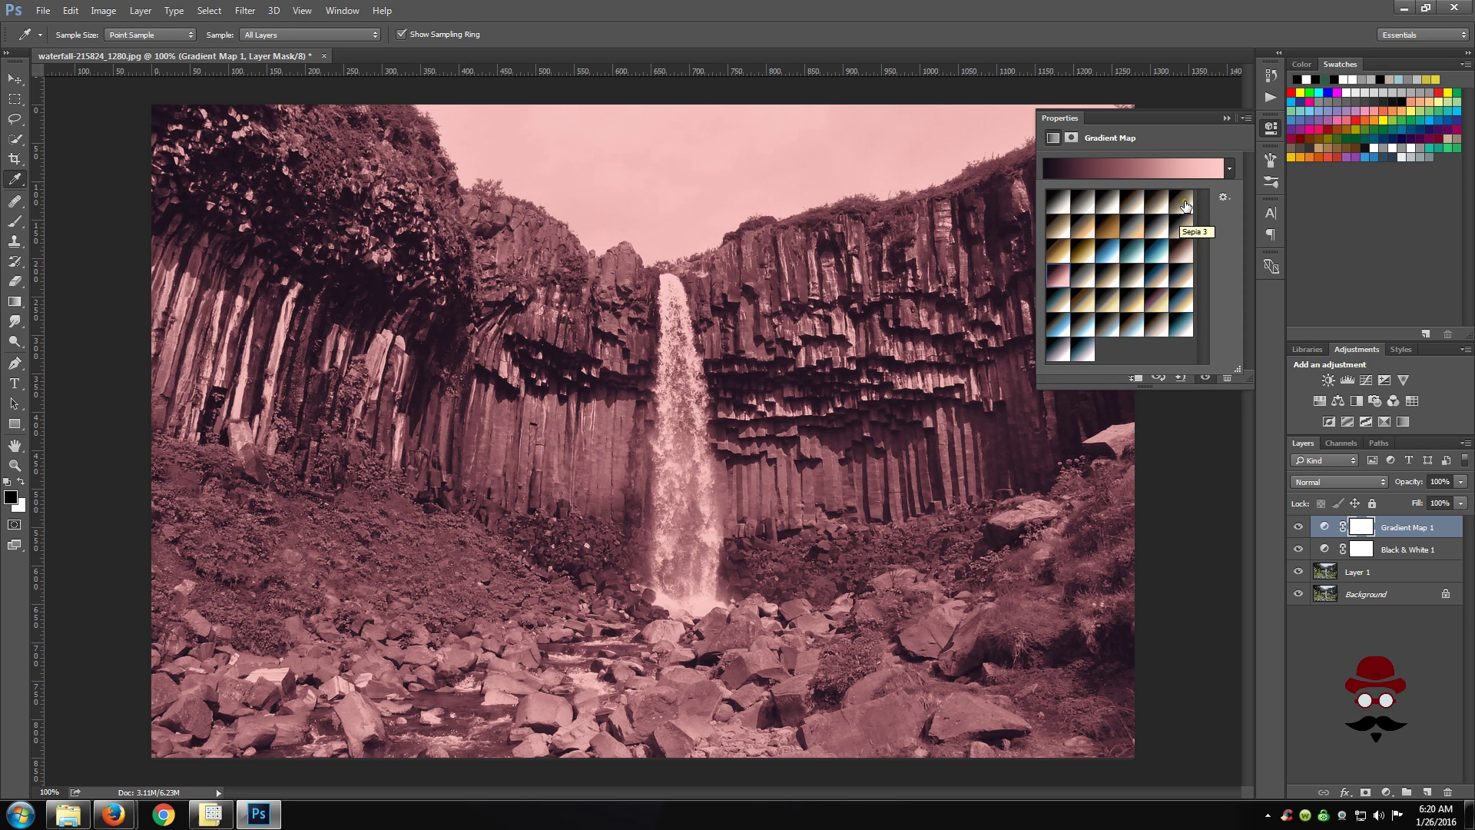
{"action": "left_click", "coordinate": [1182, 198]}
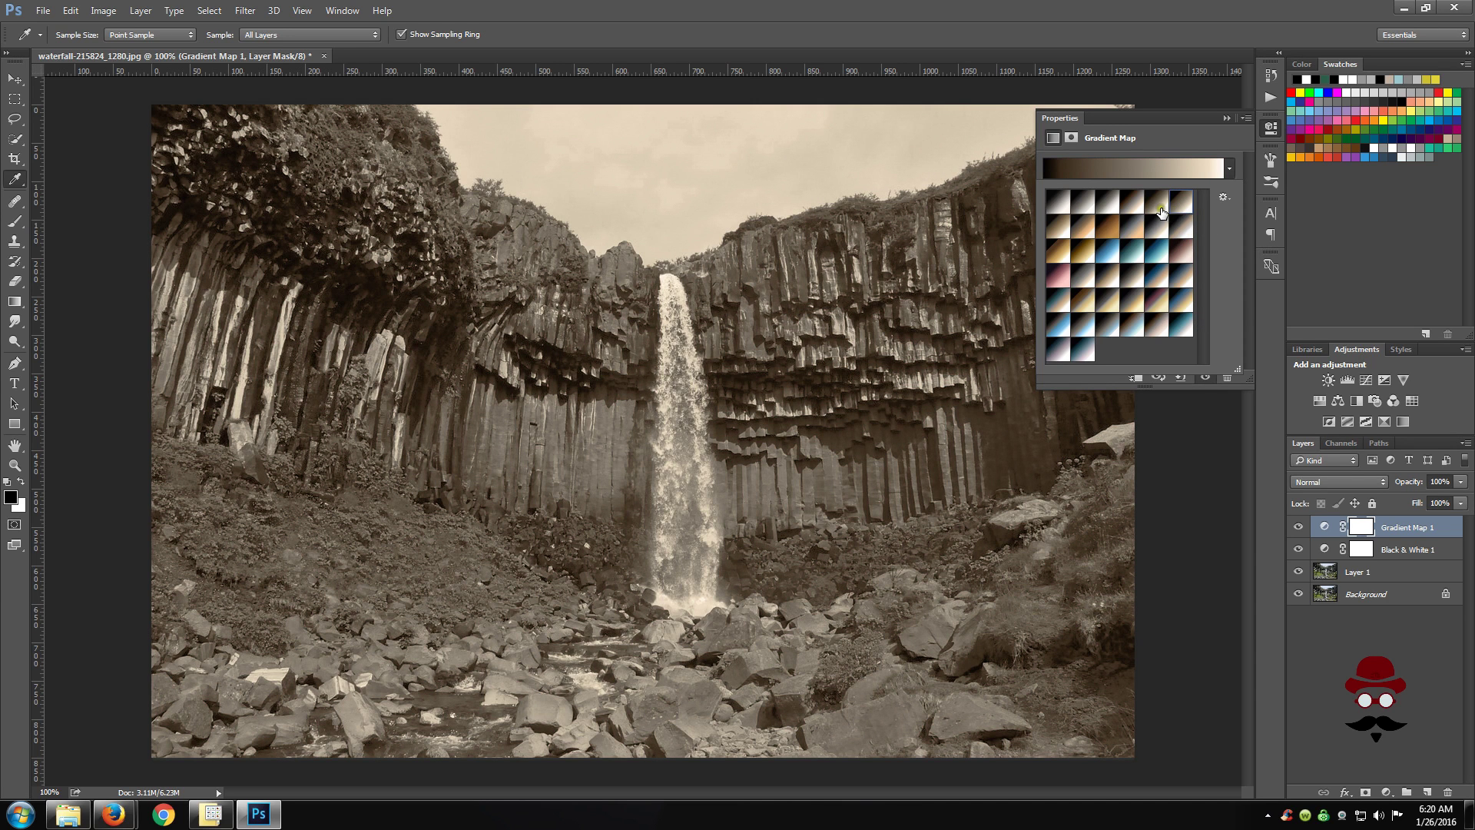
{"action": "left_click", "coordinate": [1134, 168]}
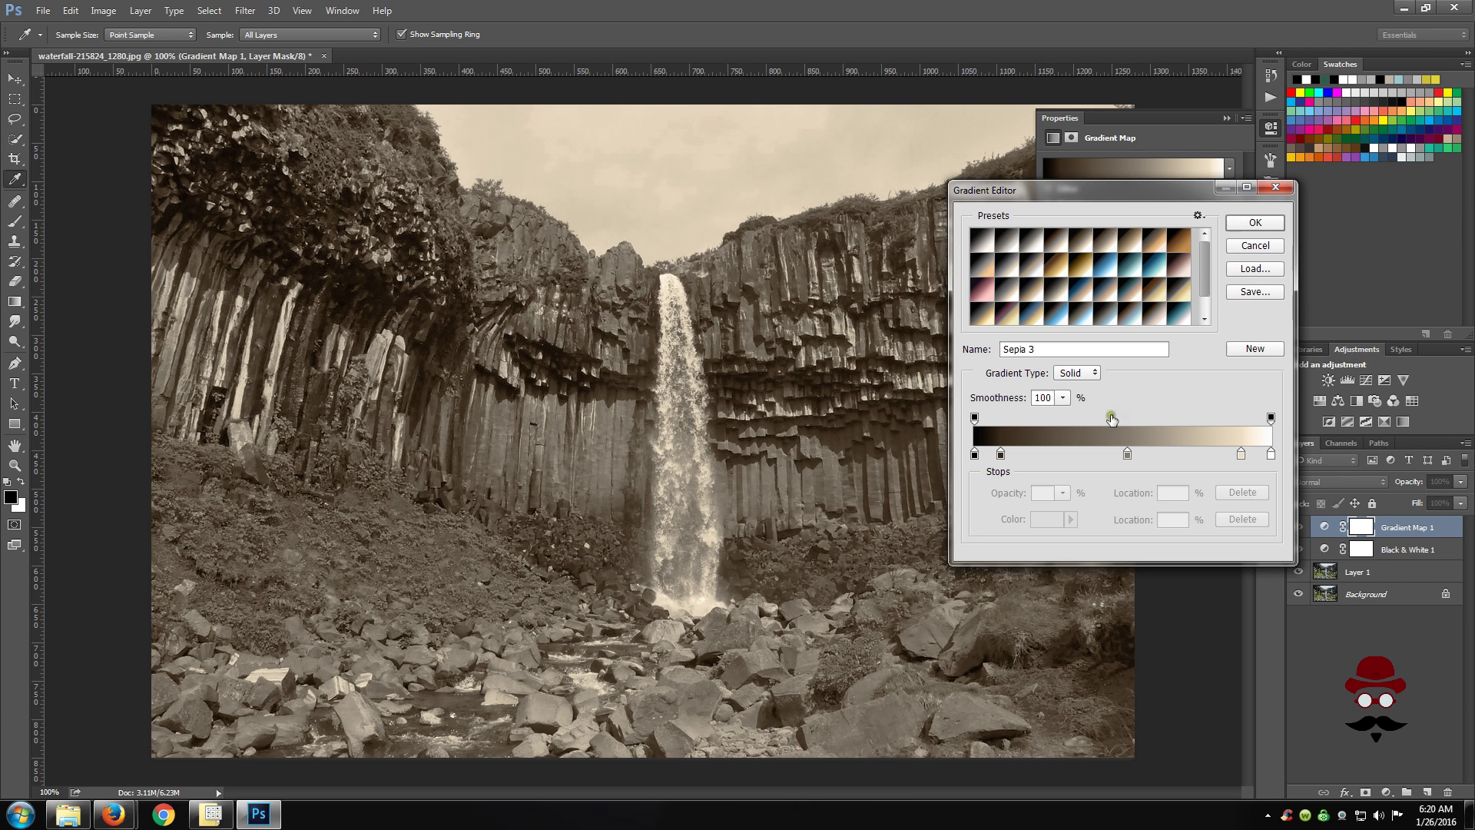
Step: Accept the Sepia 3 gradient unchanged, closing the Gradient Editor
{"action": "left_click", "coordinate": [1254, 223]}
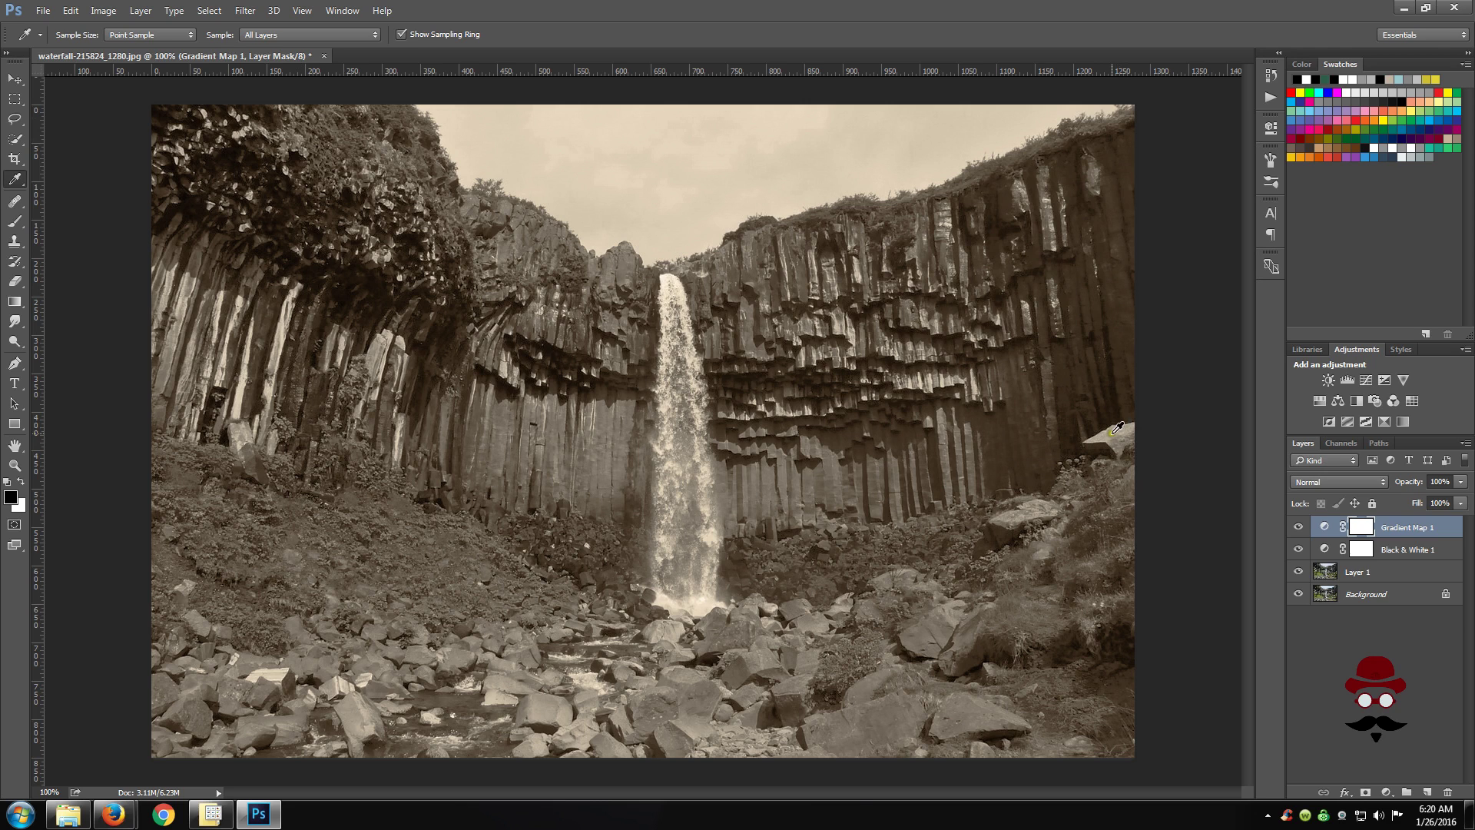
{"action": "mouse_move", "coordinate": [1175, 379]}
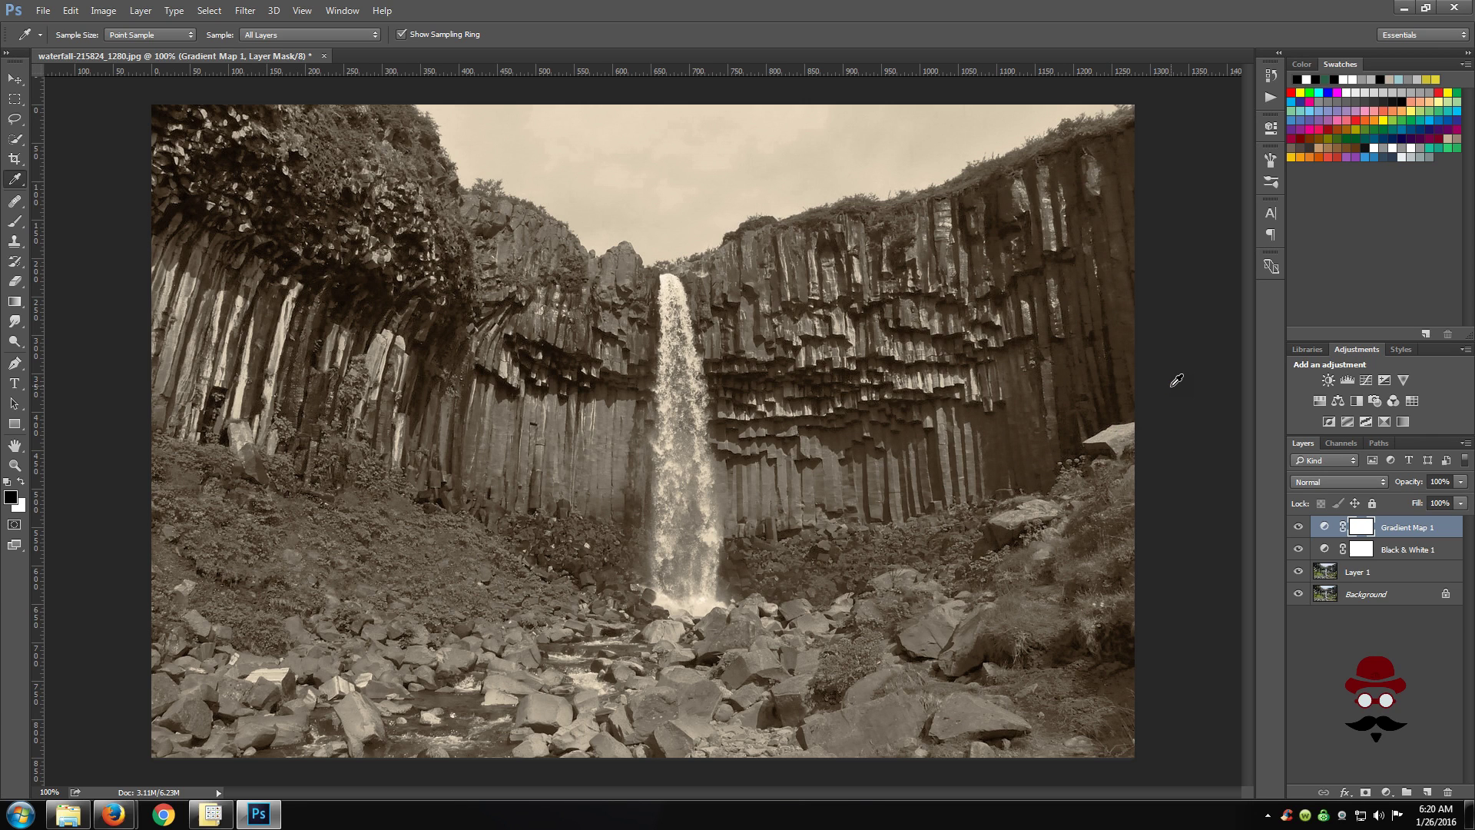